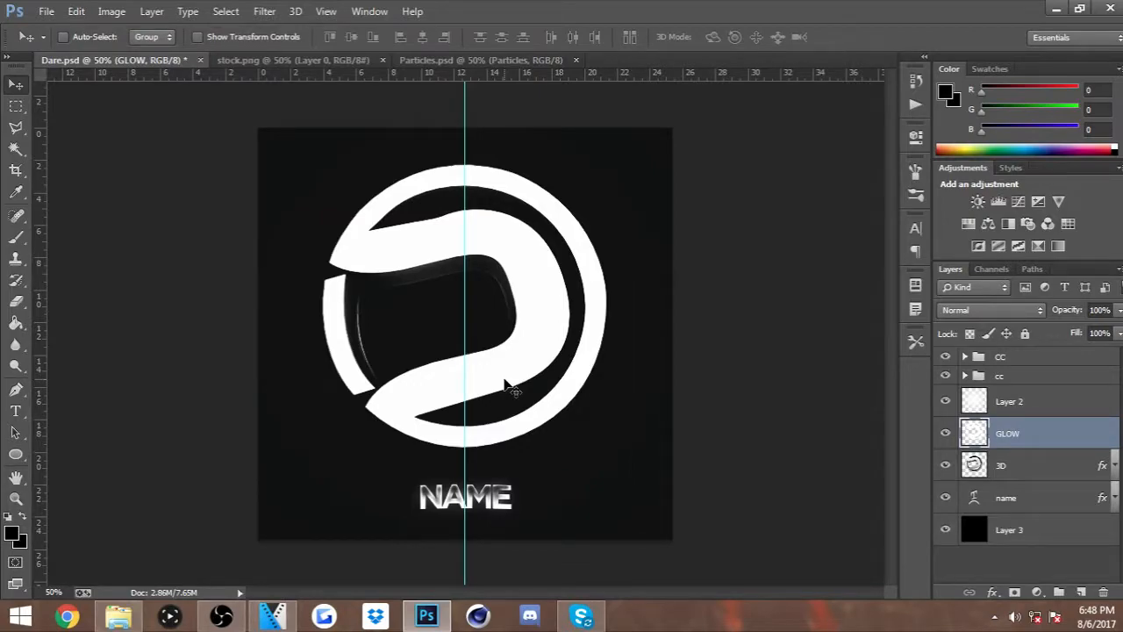
mouse_move(653, 418)
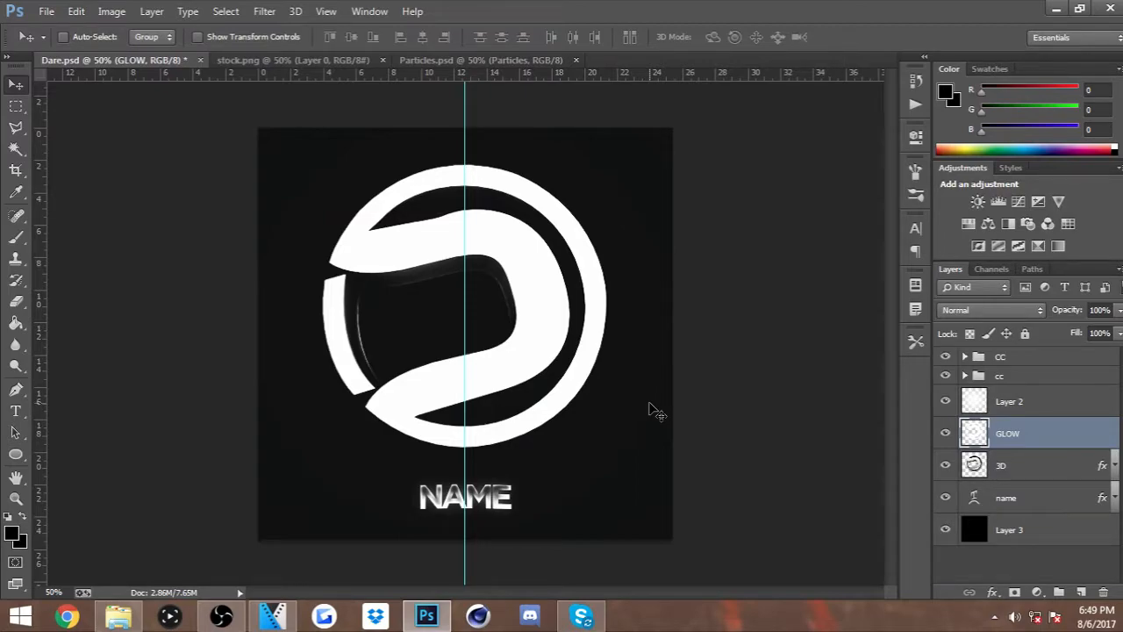
mouse_move(645, 297)
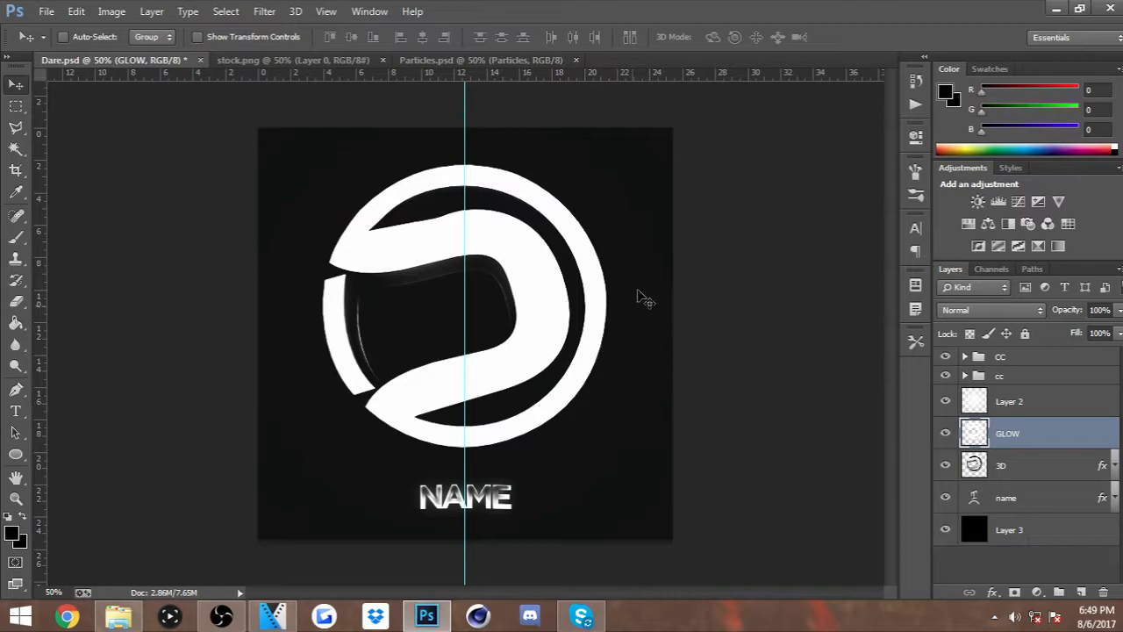
mouse_move(1007, 499)
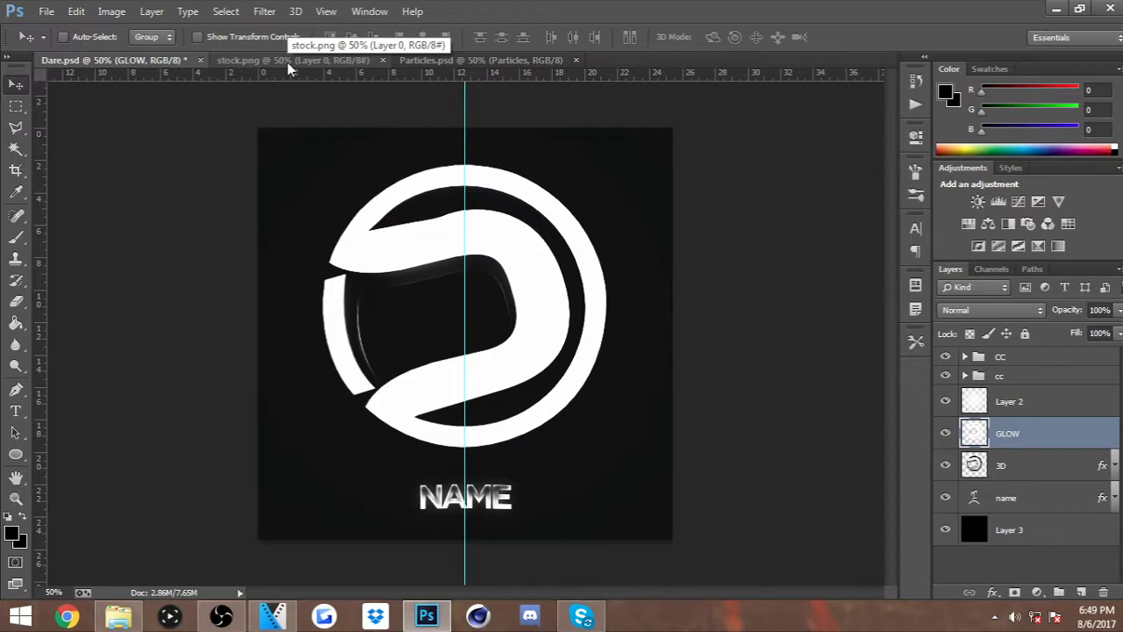
Step: Review the eagle stock.png and Particles.psd documents, settling on the eagle stock image
click(295, 59)
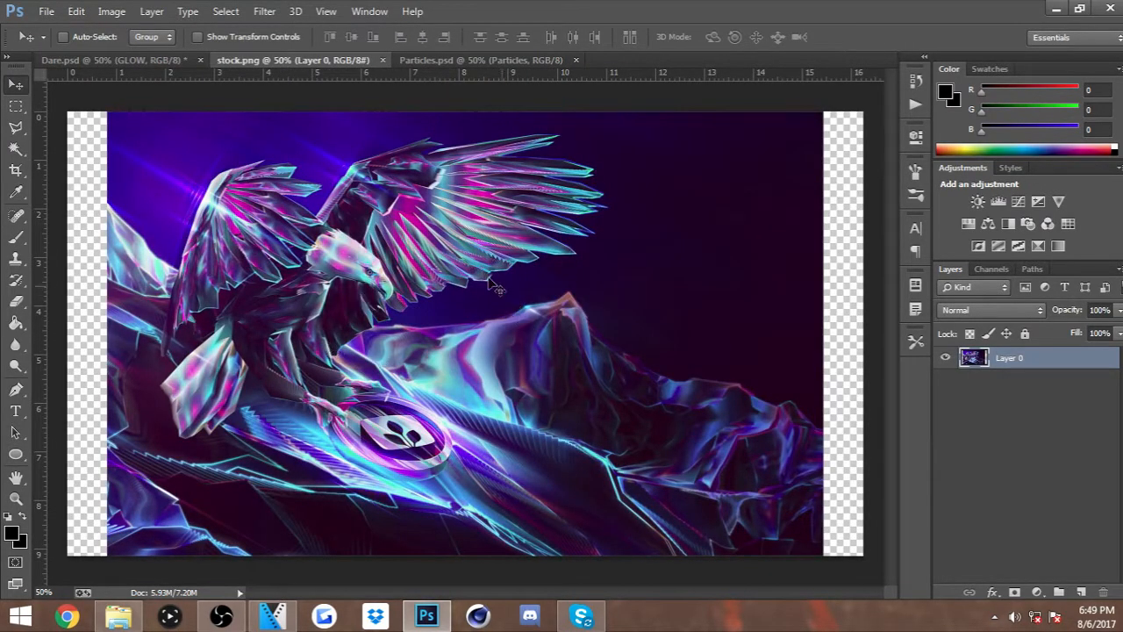
click(481, 60)
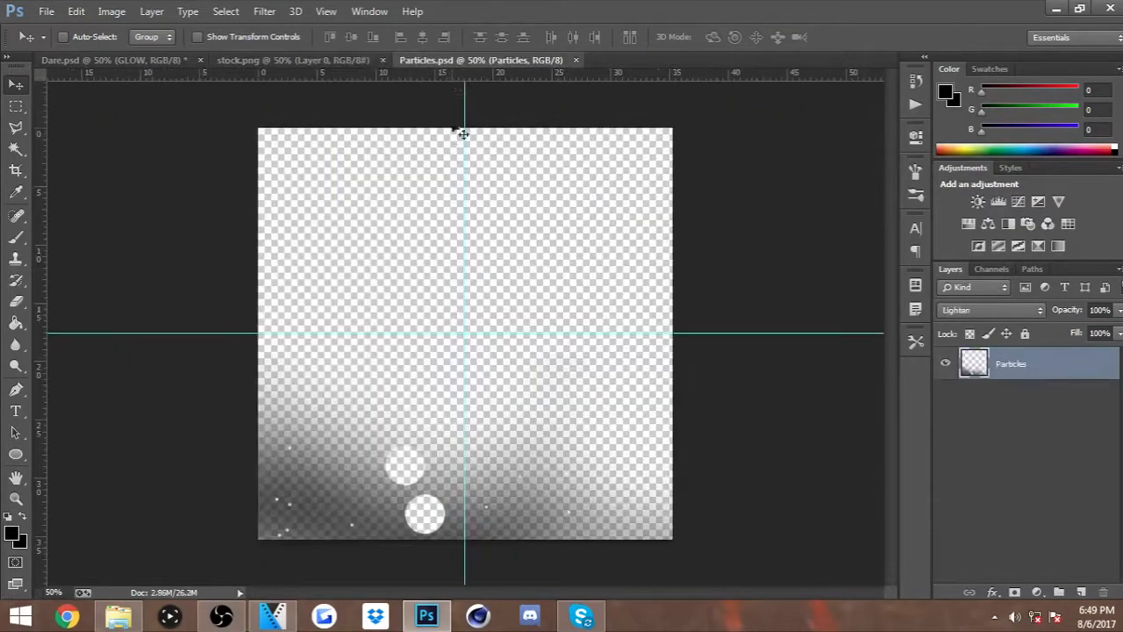
mouse_move(425, 465)
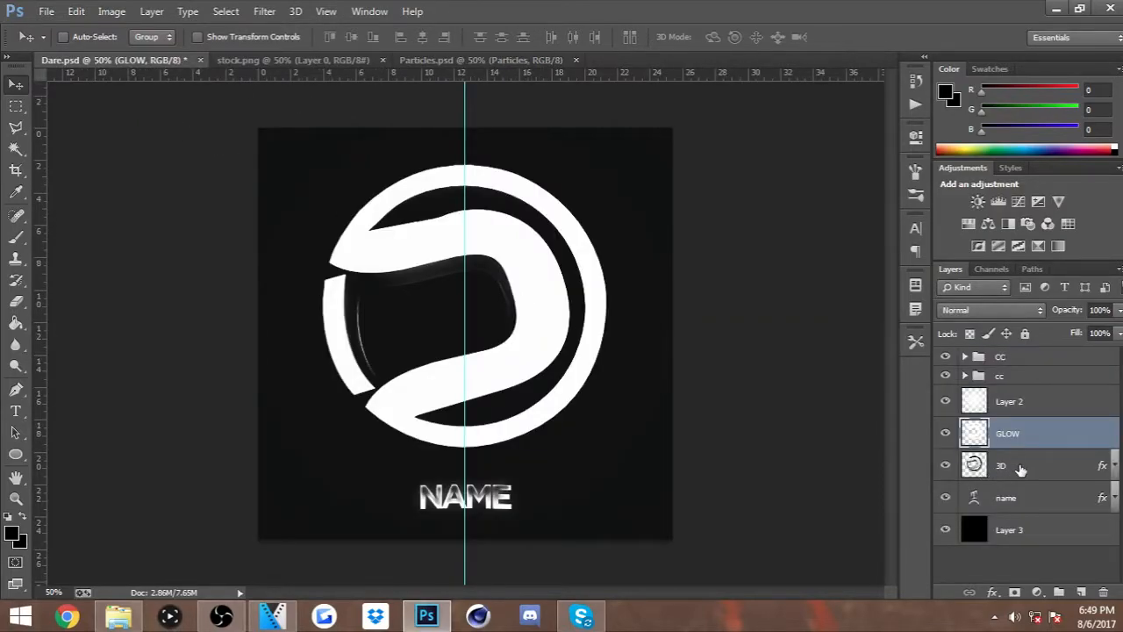
click(294, 60)
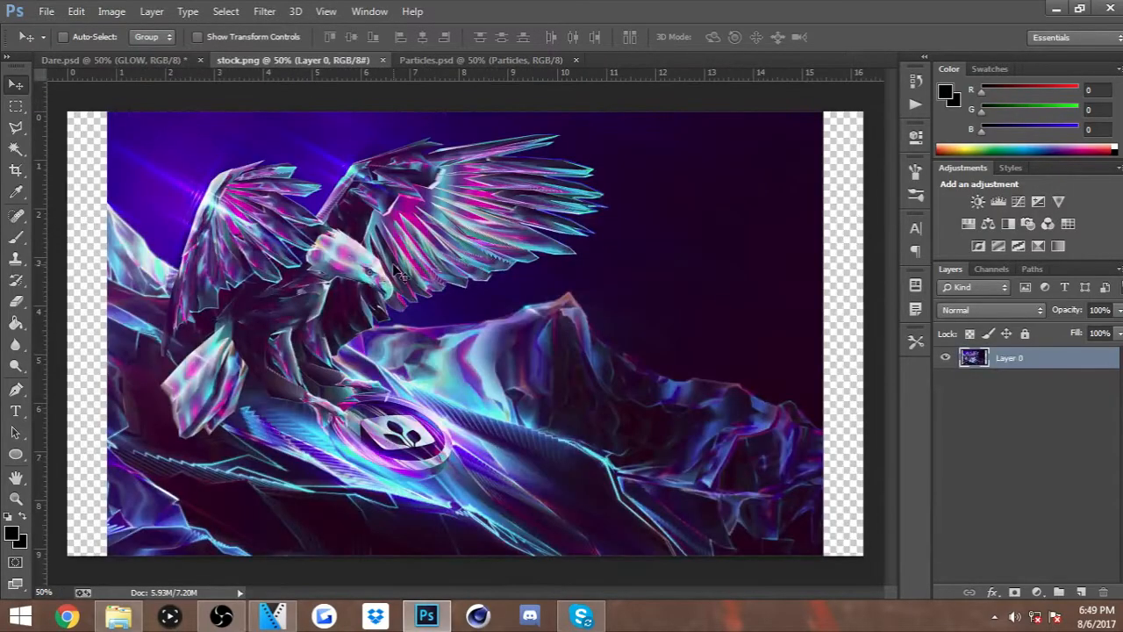
Step: Bring the eagle stock into Dam.psd as Layer 4 above GLOW and select it
click(61, 59)
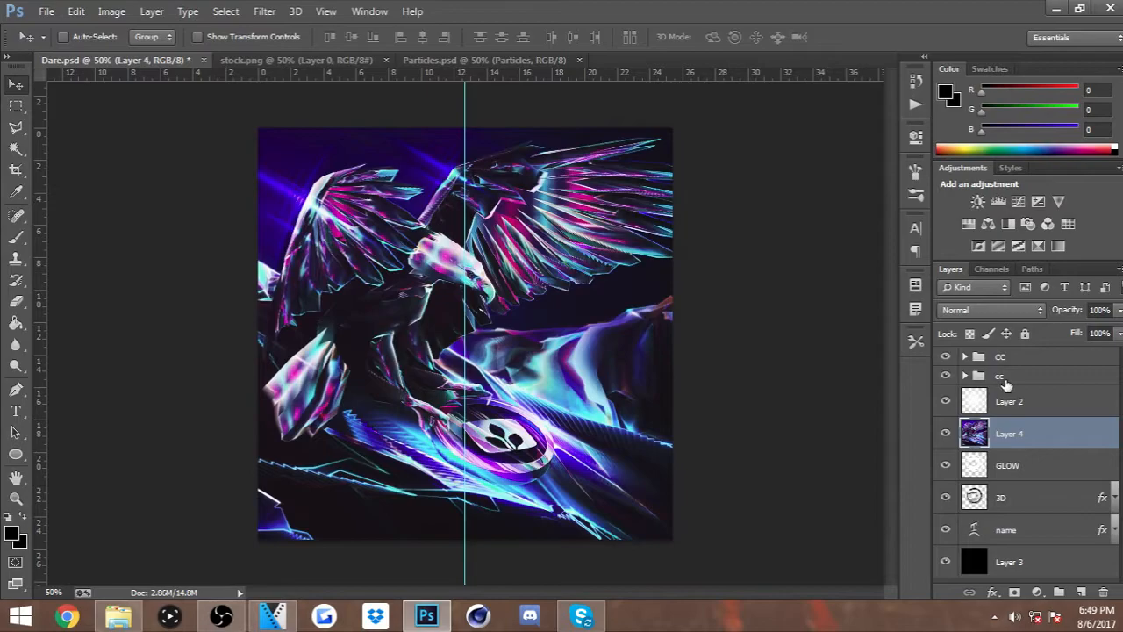
click(1000, 376)
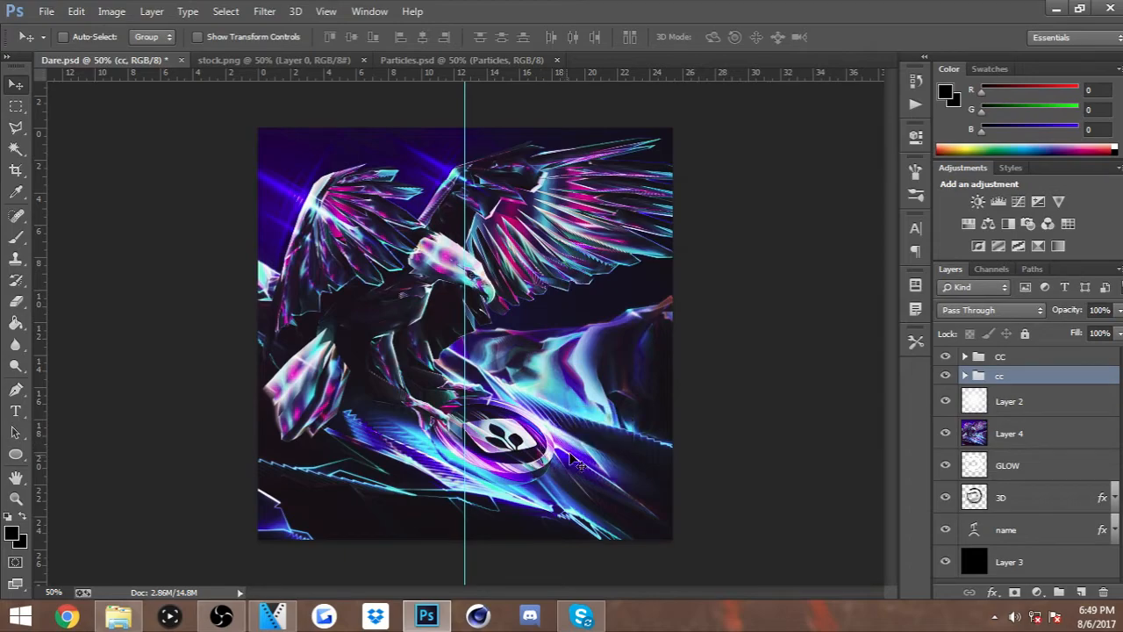
click(1009, 432)
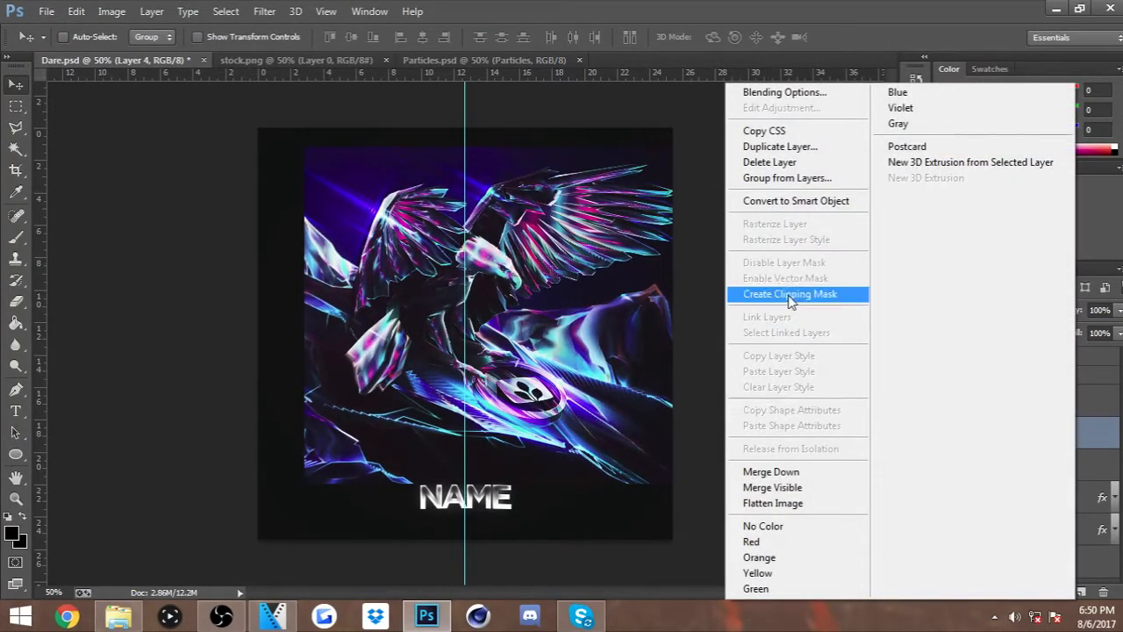
Step: Clip the eagle into the emblem, reposition it, and clip a duplicate copy to the ring
click(790, 295)
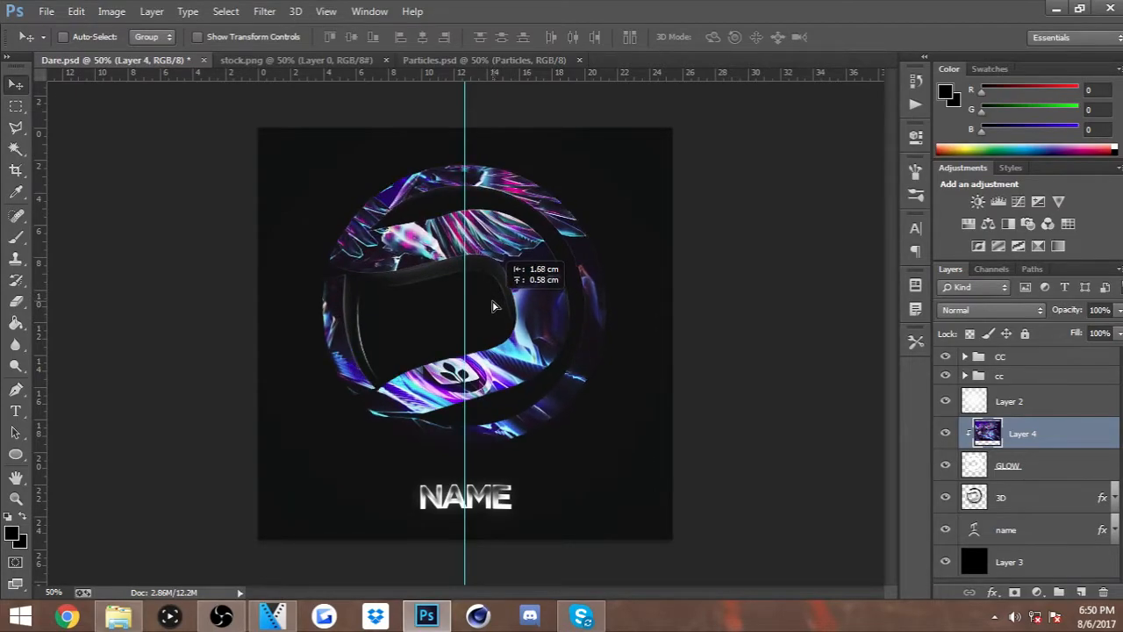
drag(494, 307, 535, 312)
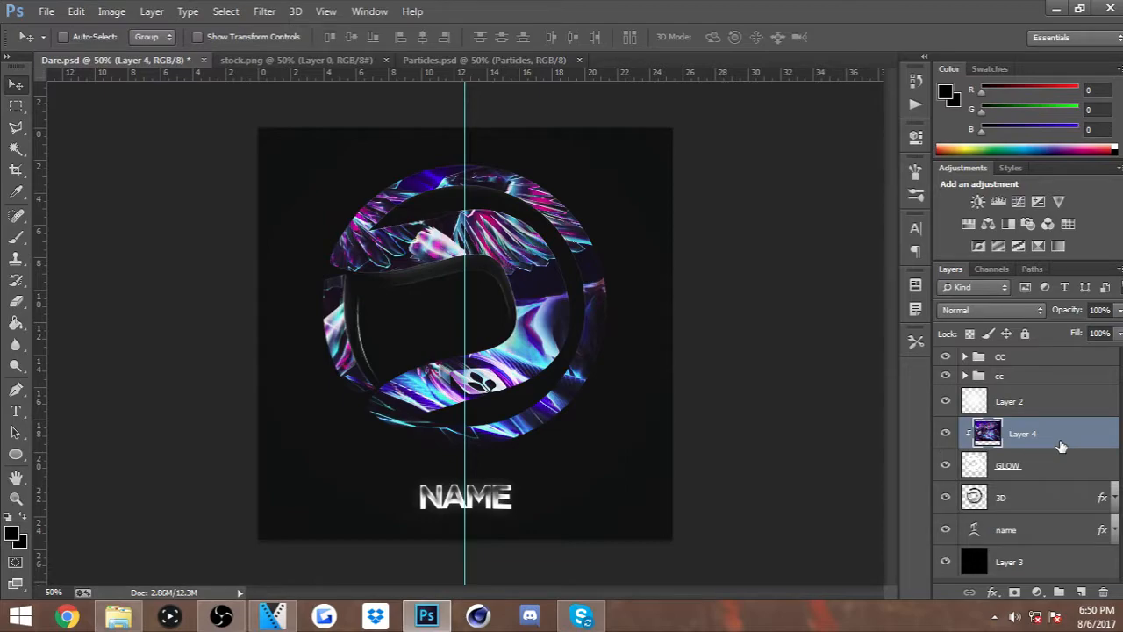
mouse_move(1060, 438)
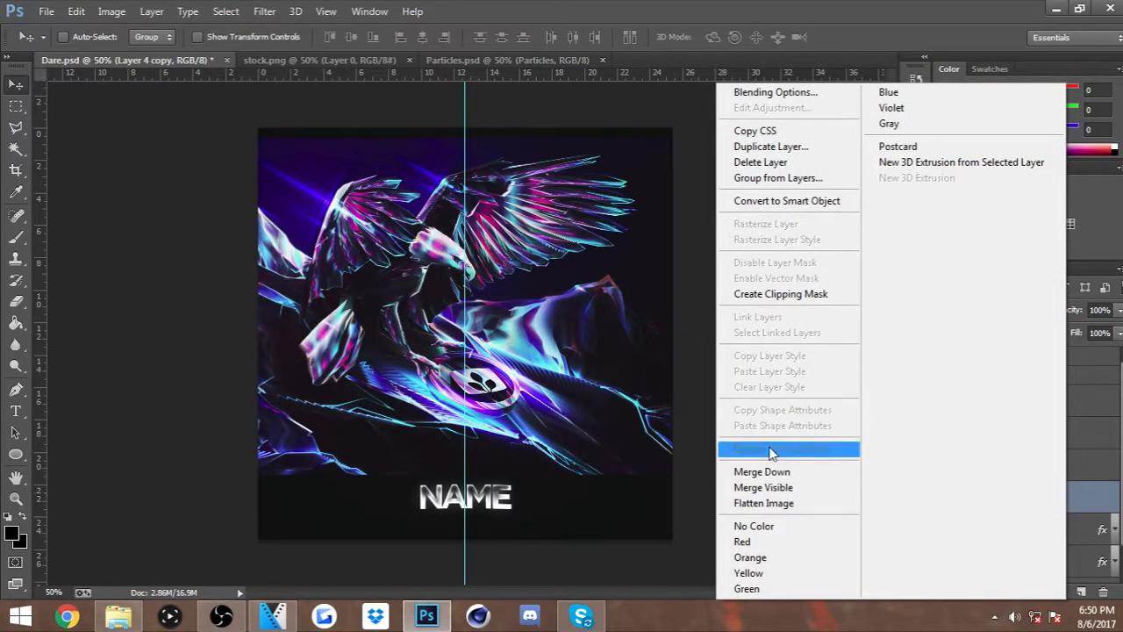
click(771, 449)
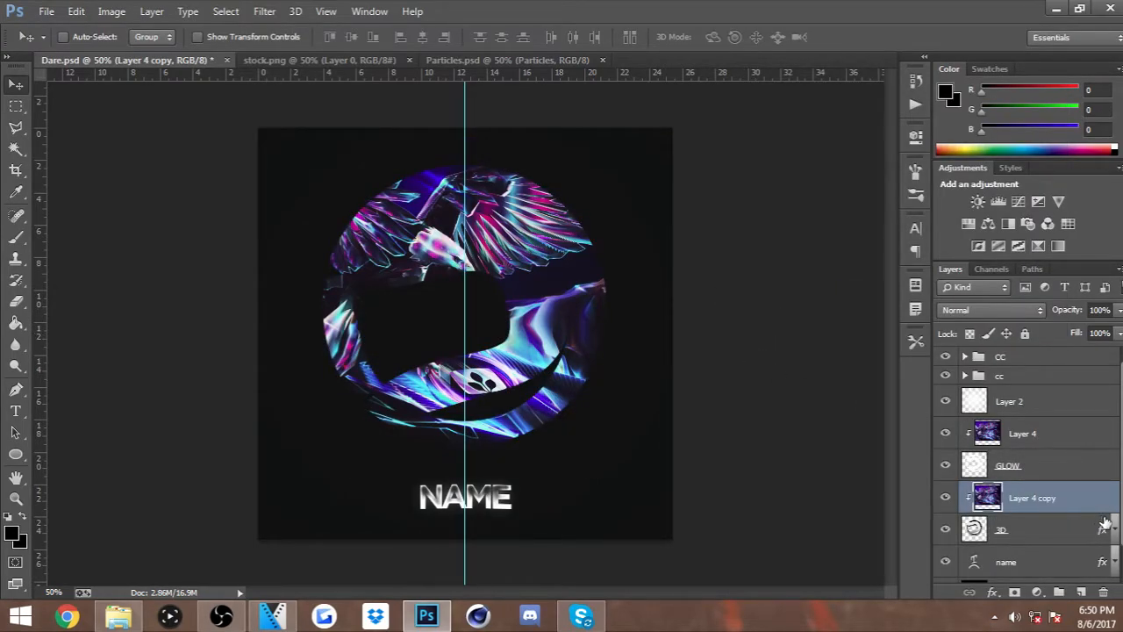
Step: Give the 3D emblem layer a Satin effect with raised opacity and a white Inner Glow
double_click(1017, 530)
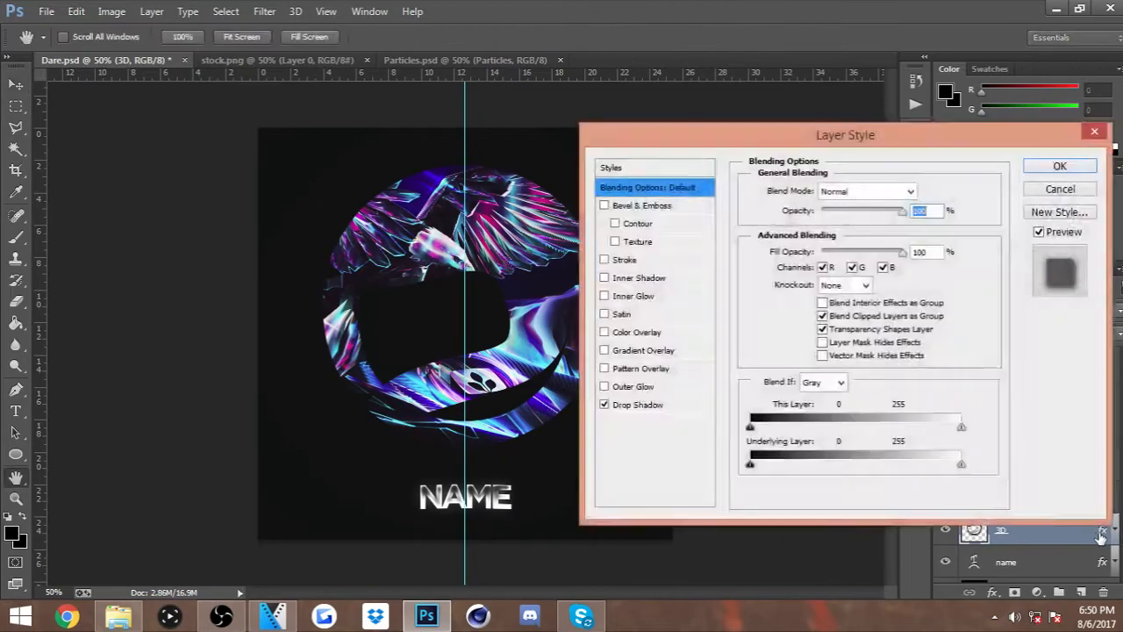
click(621, 312)
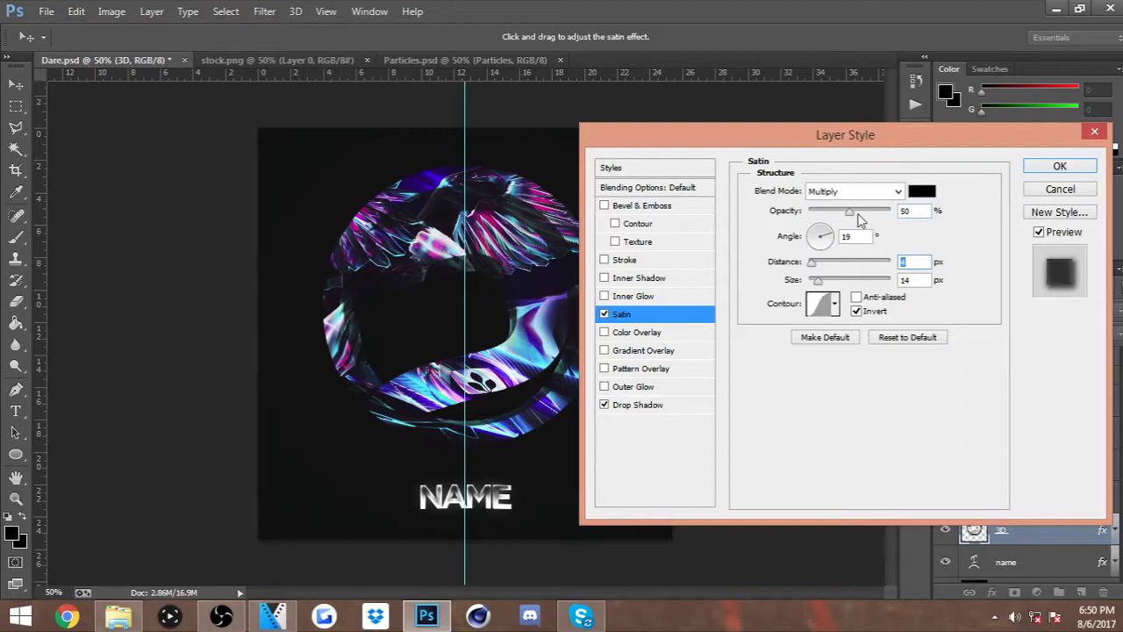
drag(850, 211, 863, 211)
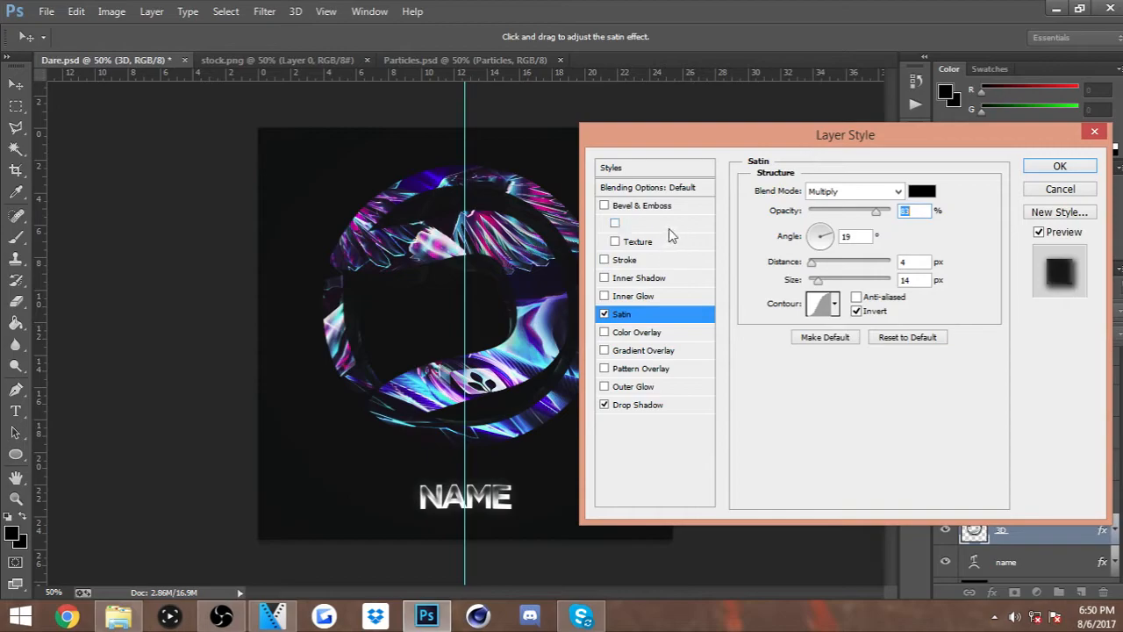
click(633, 295)
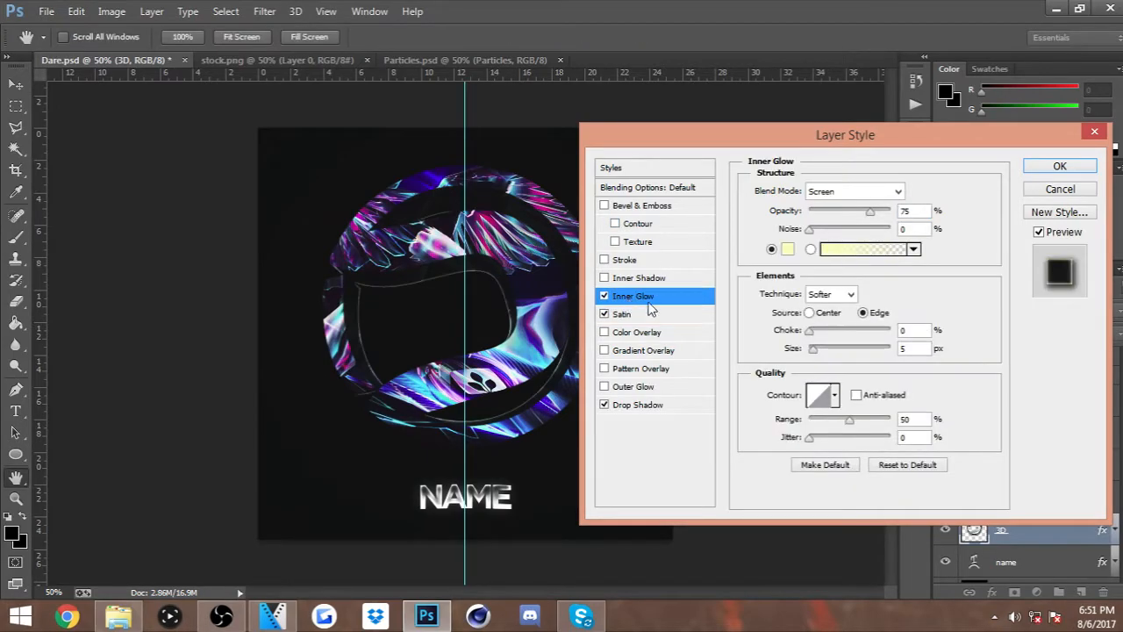
click(867, 250)
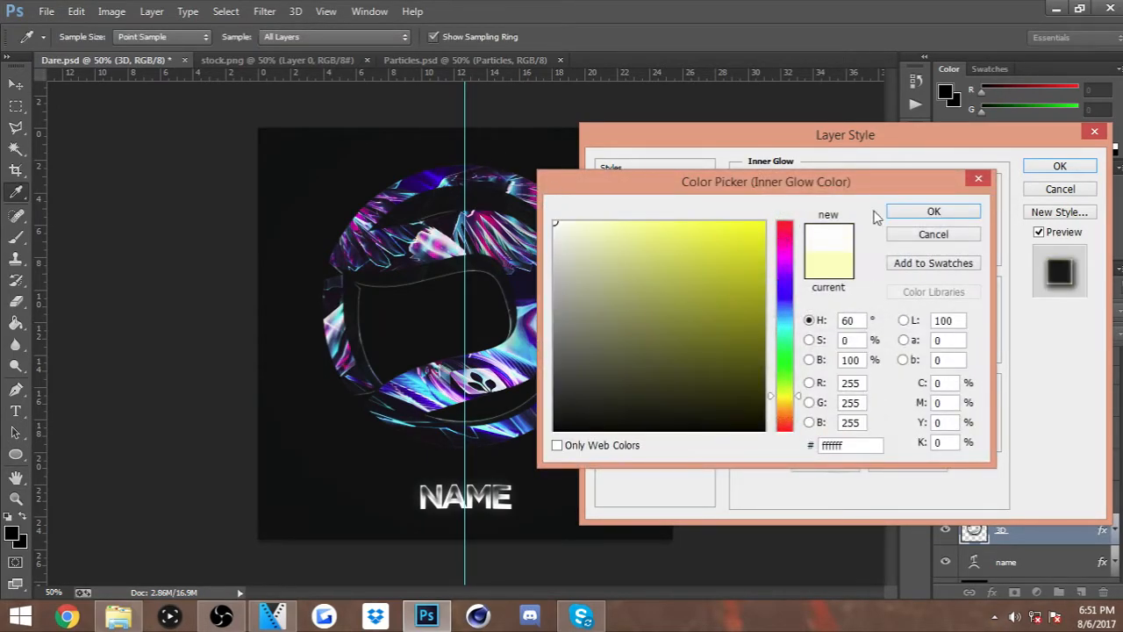
click(934, 210)
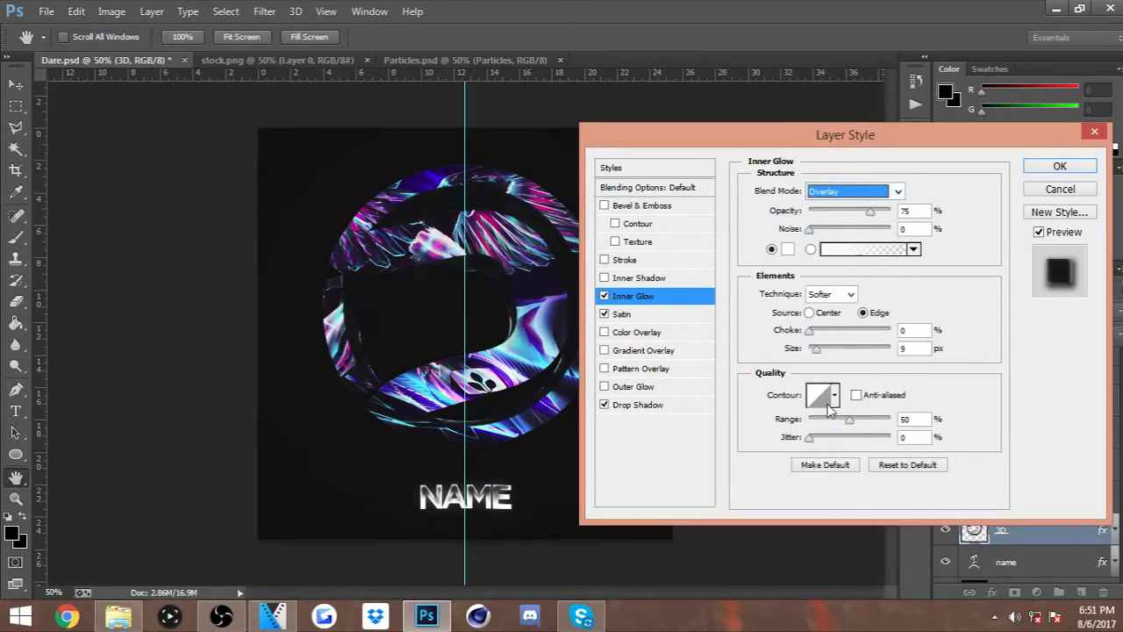
click(603, 294)
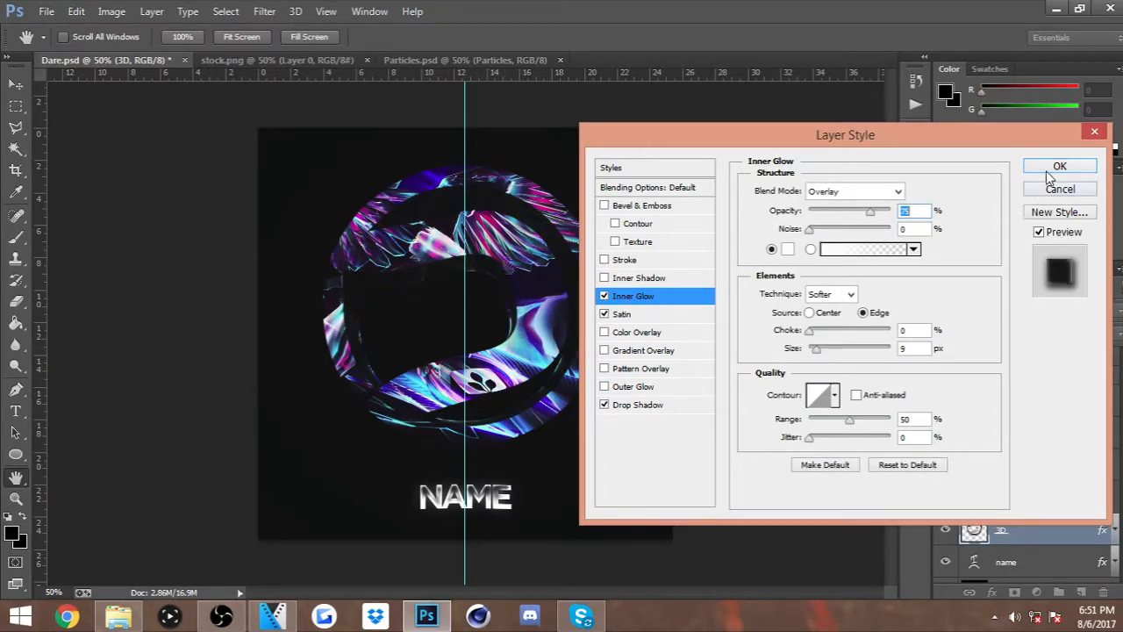
click(1060, 165)
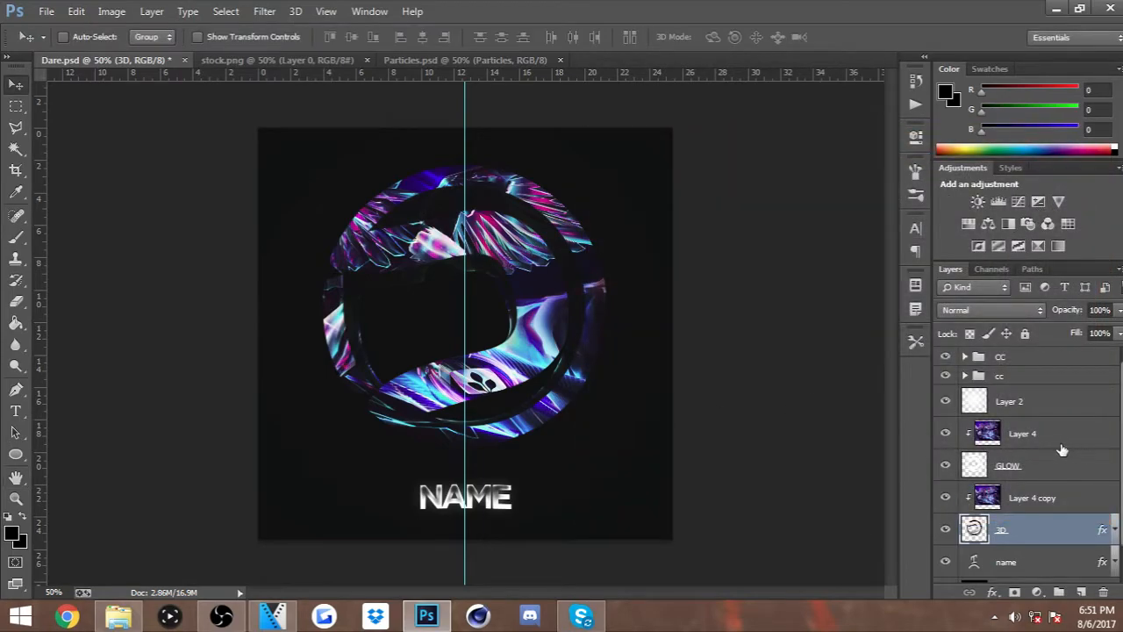
mouse_move(1092, 467)
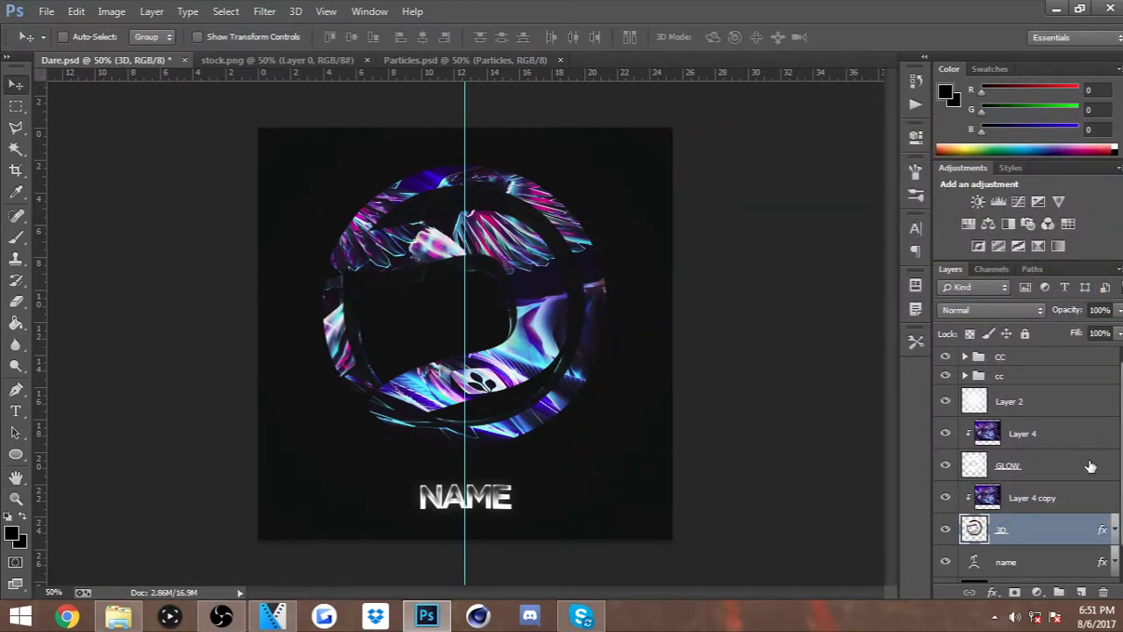
Step: Give GLOW a Satin effect and a white Overlay Inner Glow of size 27
click(1009, 465)
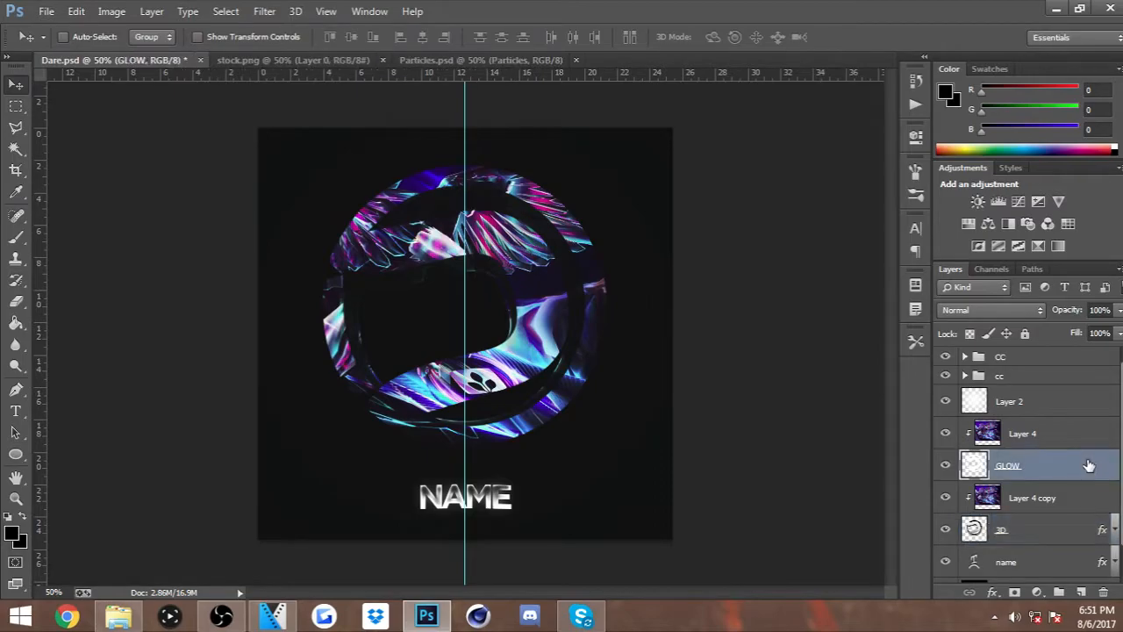
double_click(1008, 465)
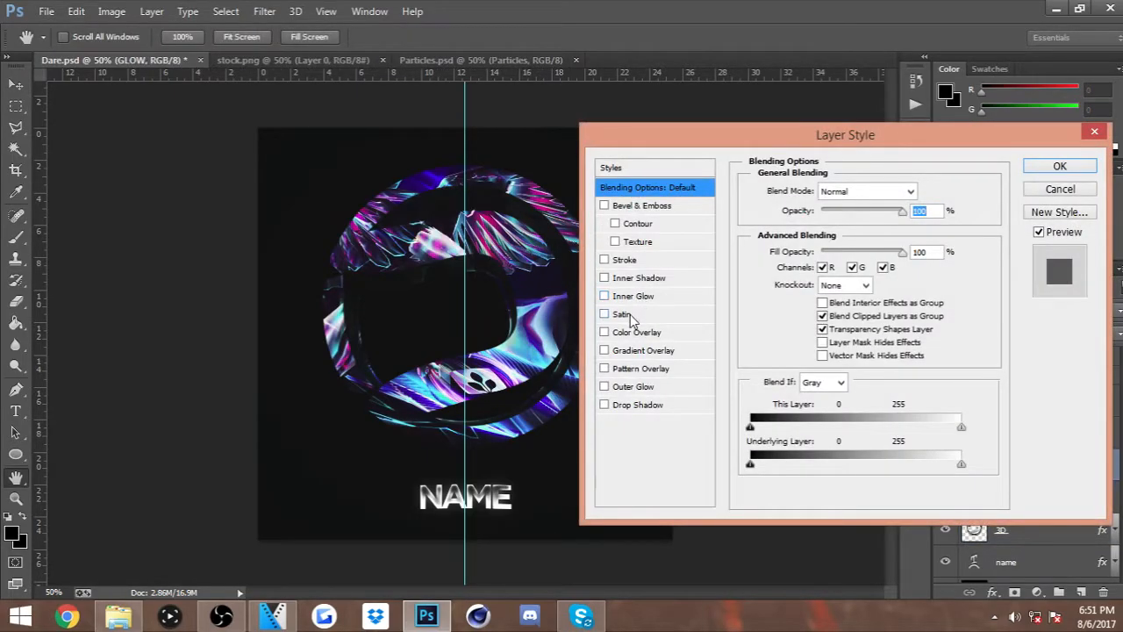
click(604, 314)
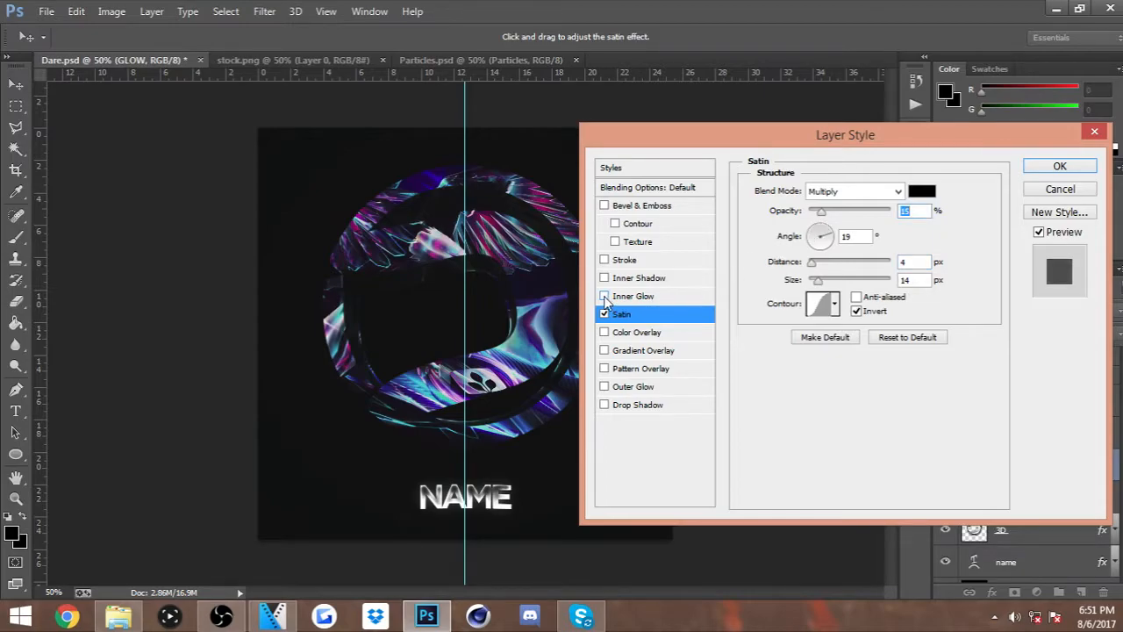
click(604, 295)
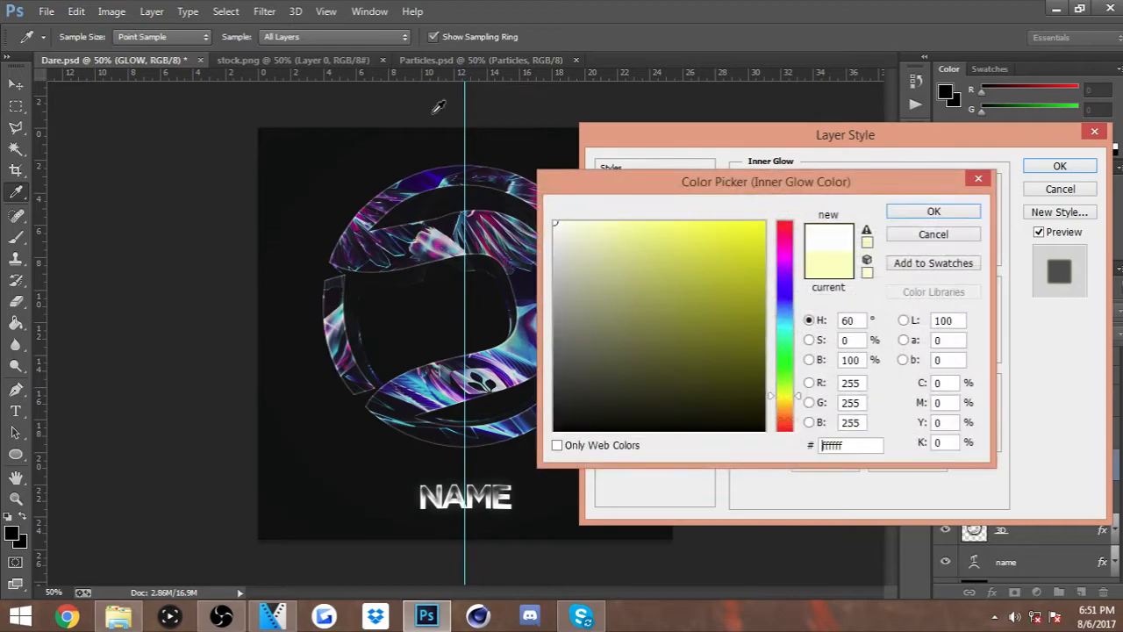
click(934, 211)
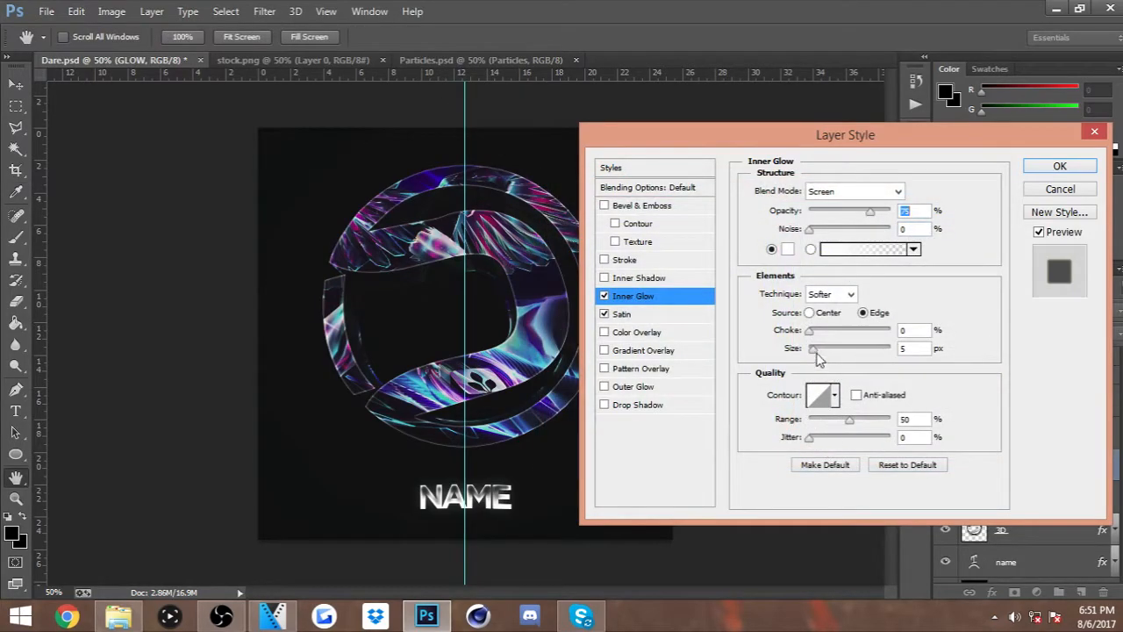
drag(814, 348, 825, 347)
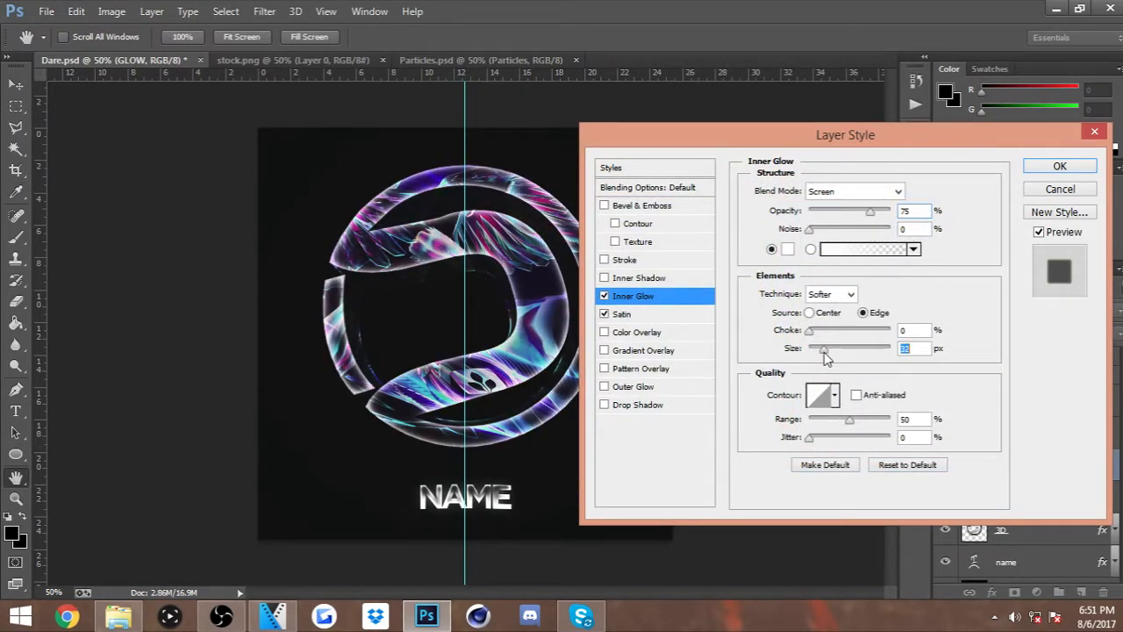
drag(843, 347, 825, 347)
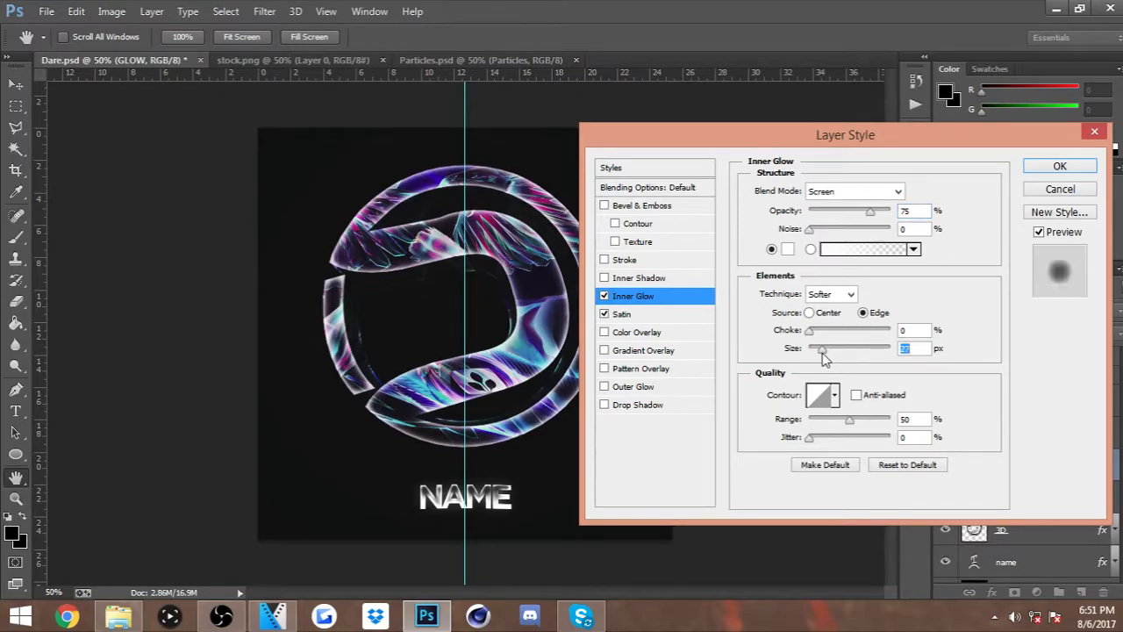
click(853, 191)
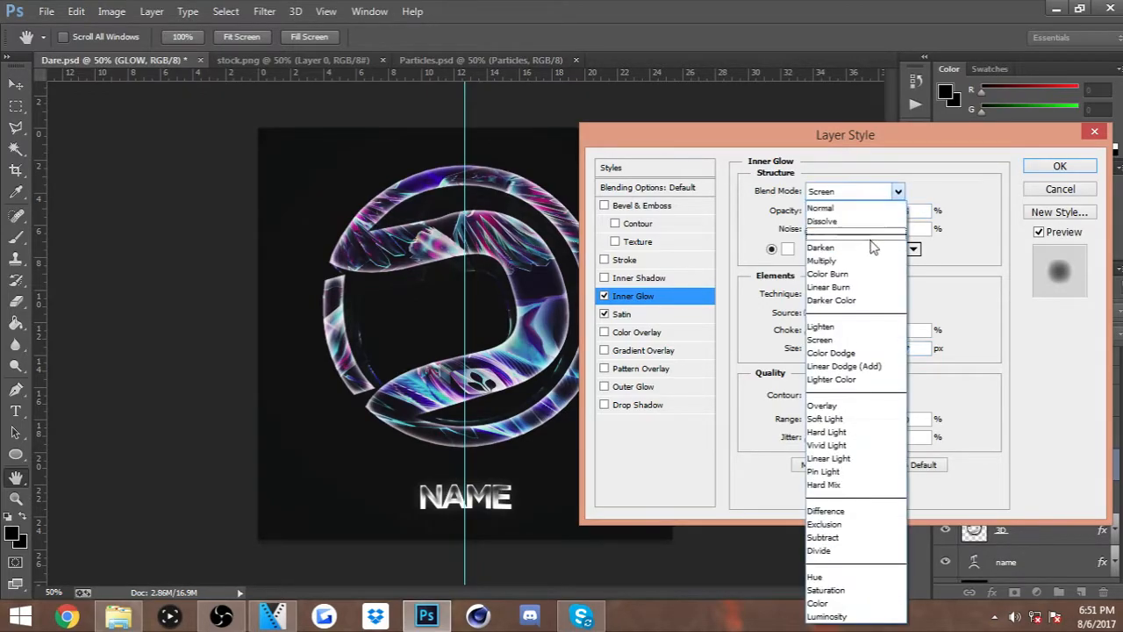
click(821, 405)
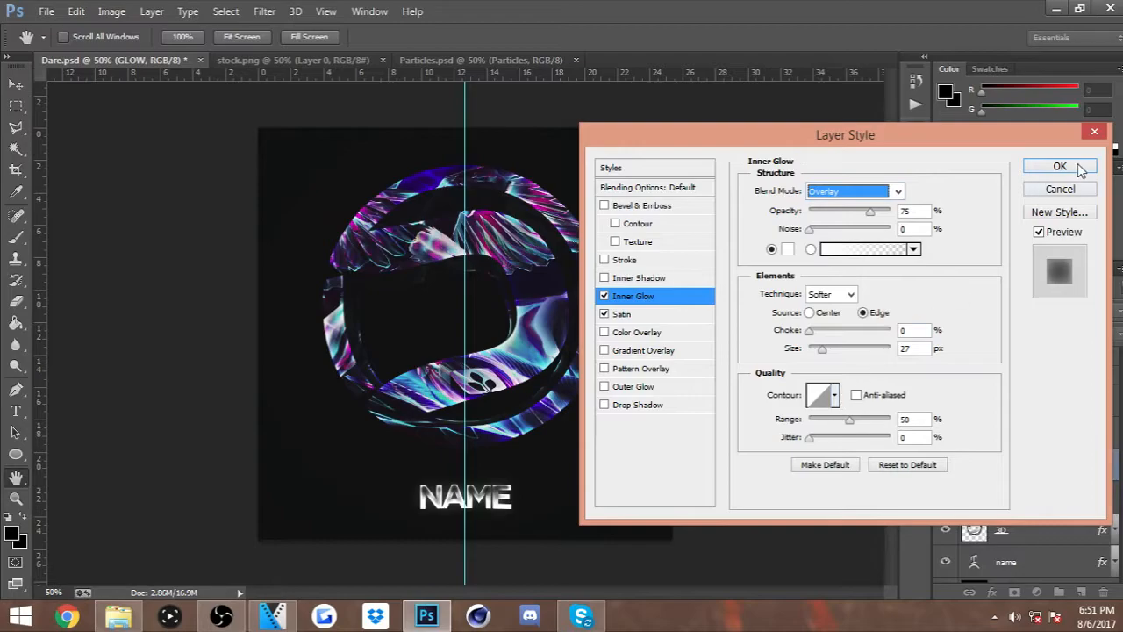
click(1060, 164)
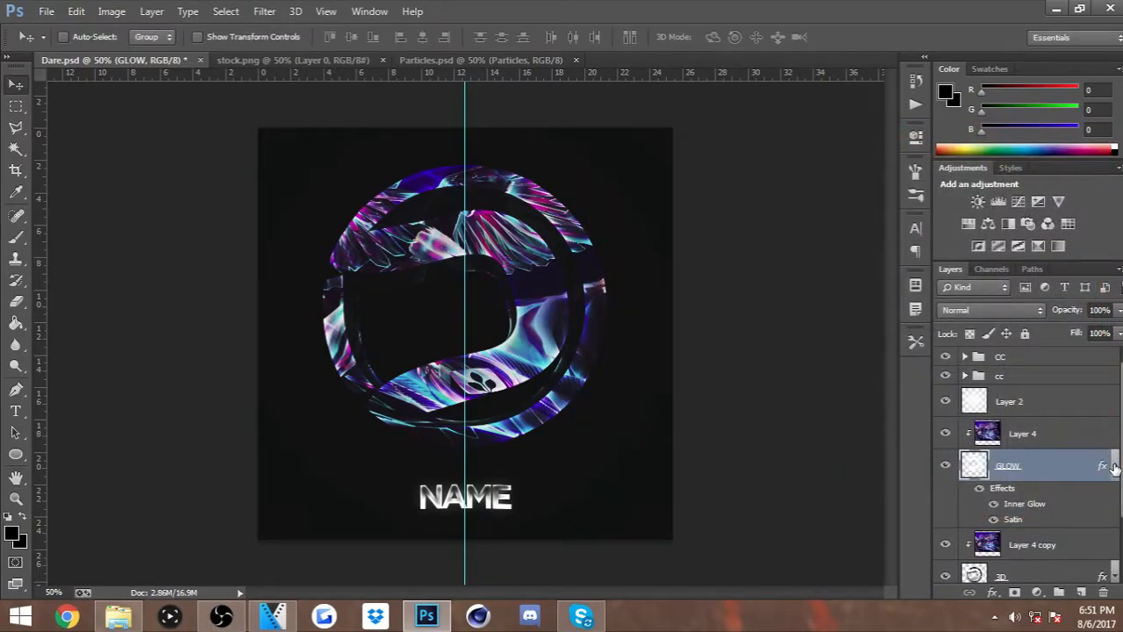
Step: Duplicate Layer 4 and GLOW together and select the GLOW copy
click(964, 465)
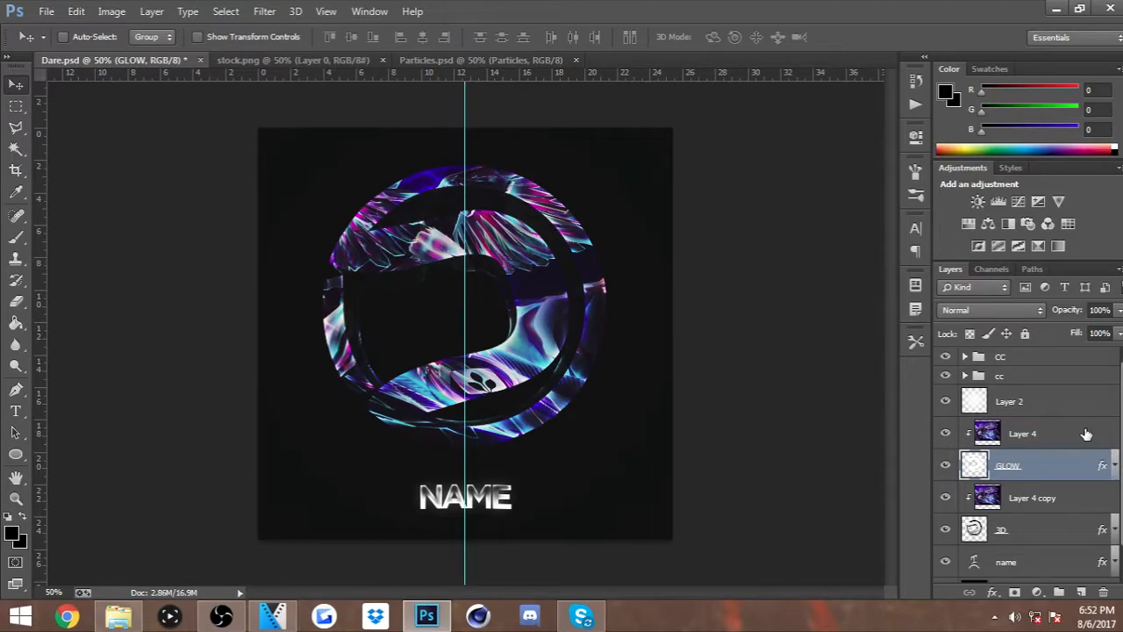
click(1021, 432)
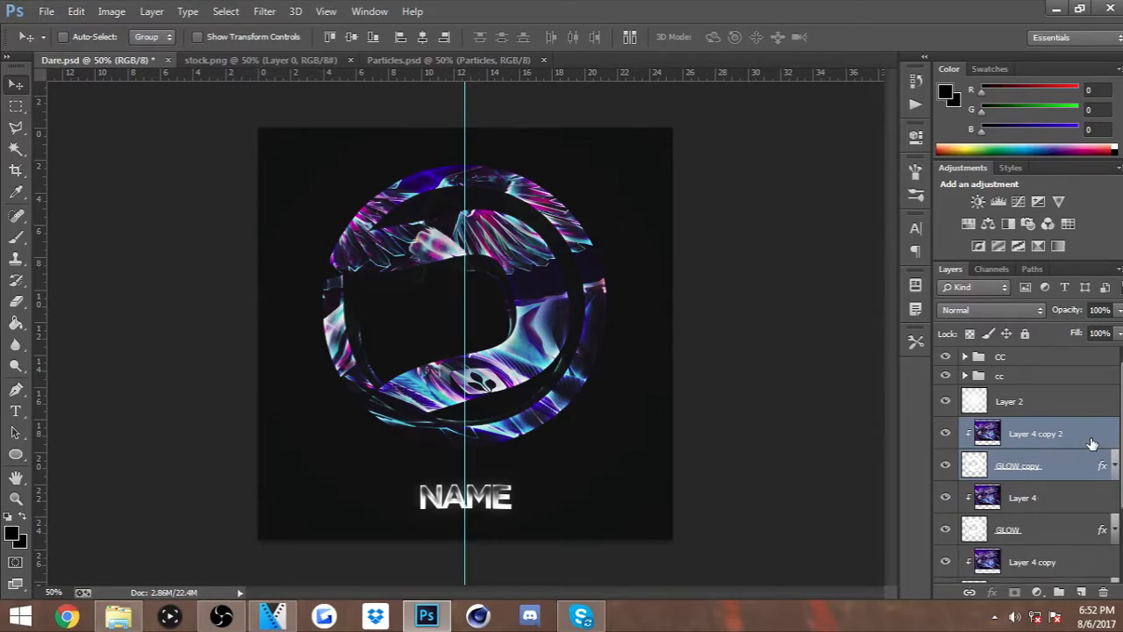
click(1018, 465)
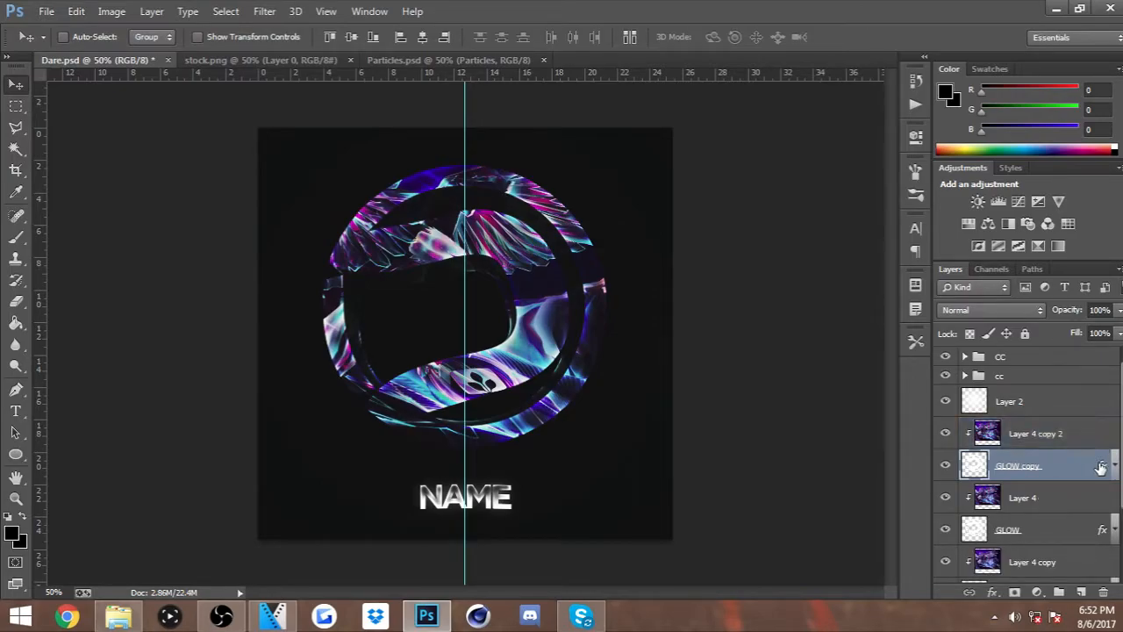
Step: Remove Satin from GLOW copy and merge Layer 4 copy 2 down into it
double_click(1100, 465)
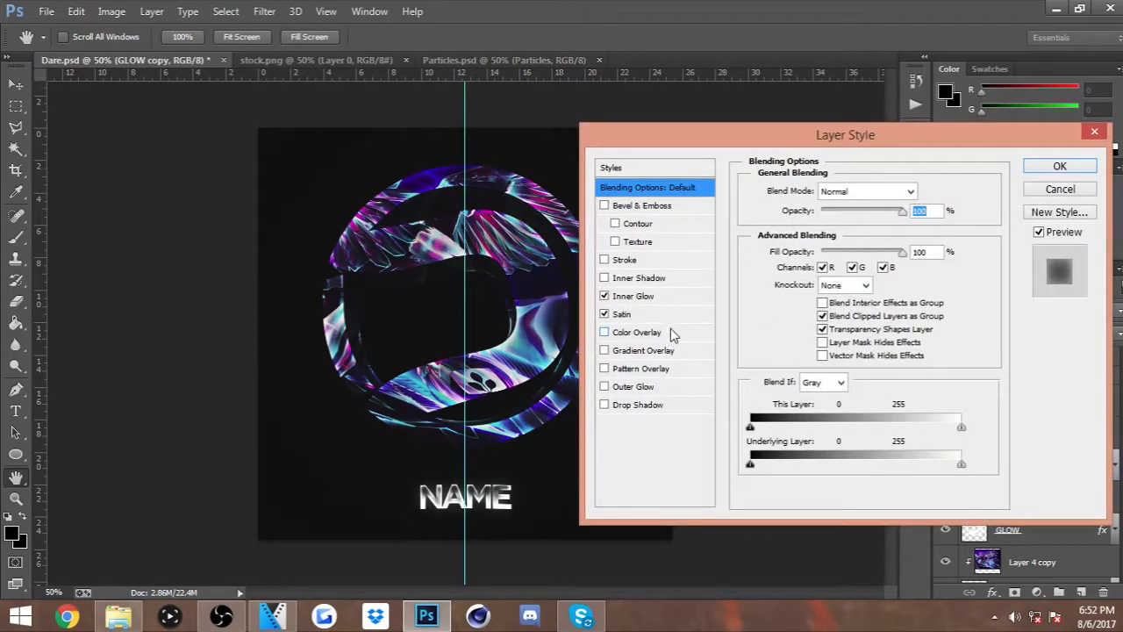
click(604, 313)
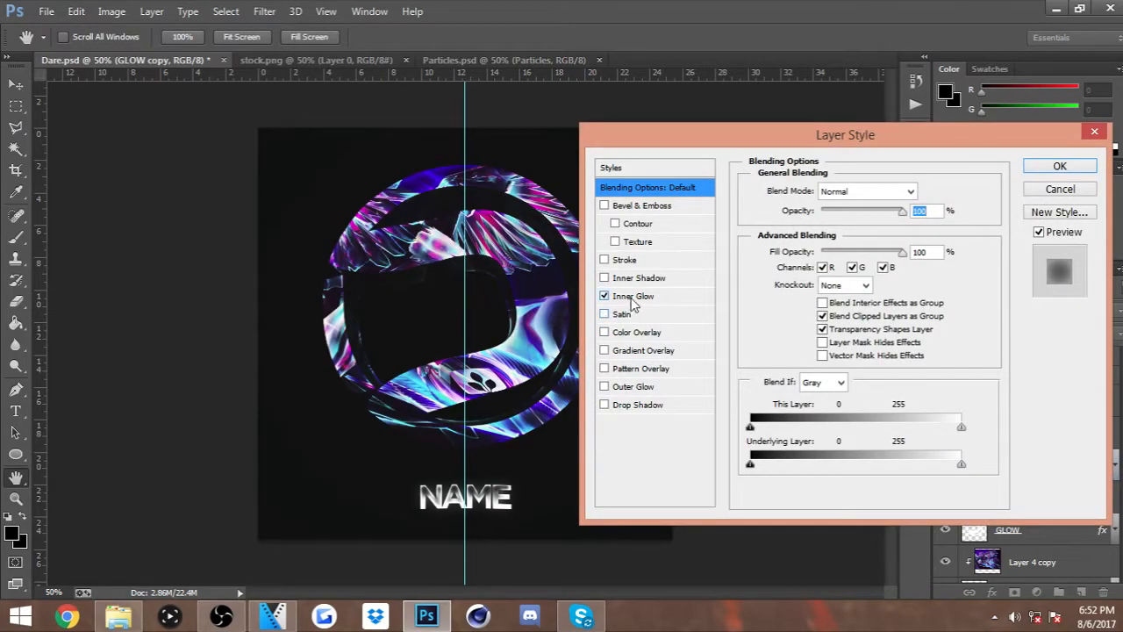
click(634, 295)
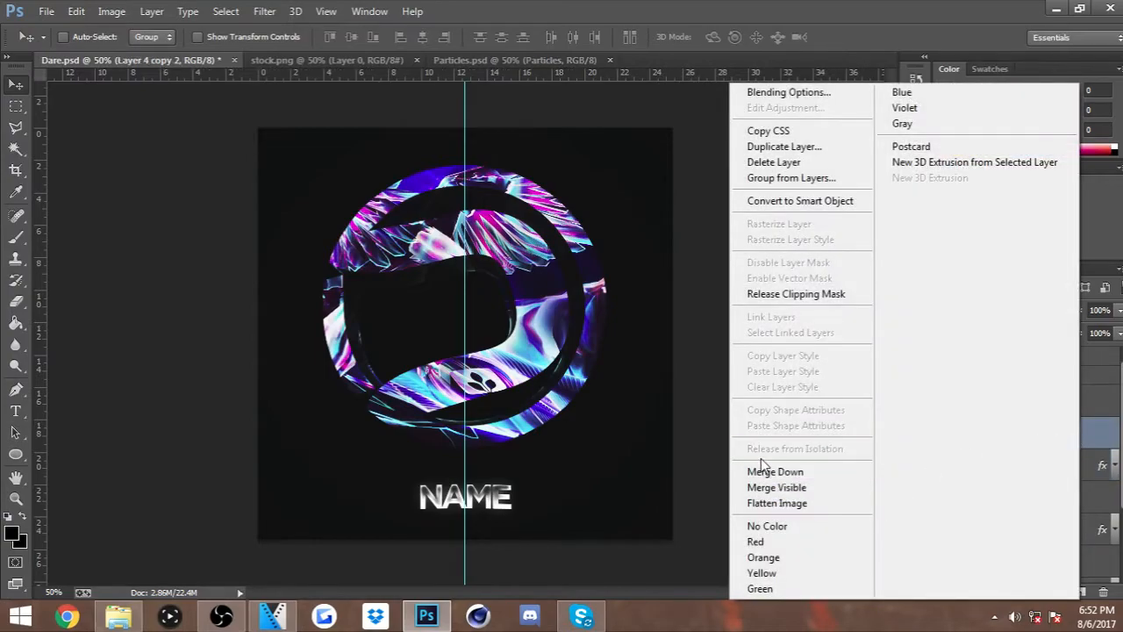
mouse_move(776, 470)
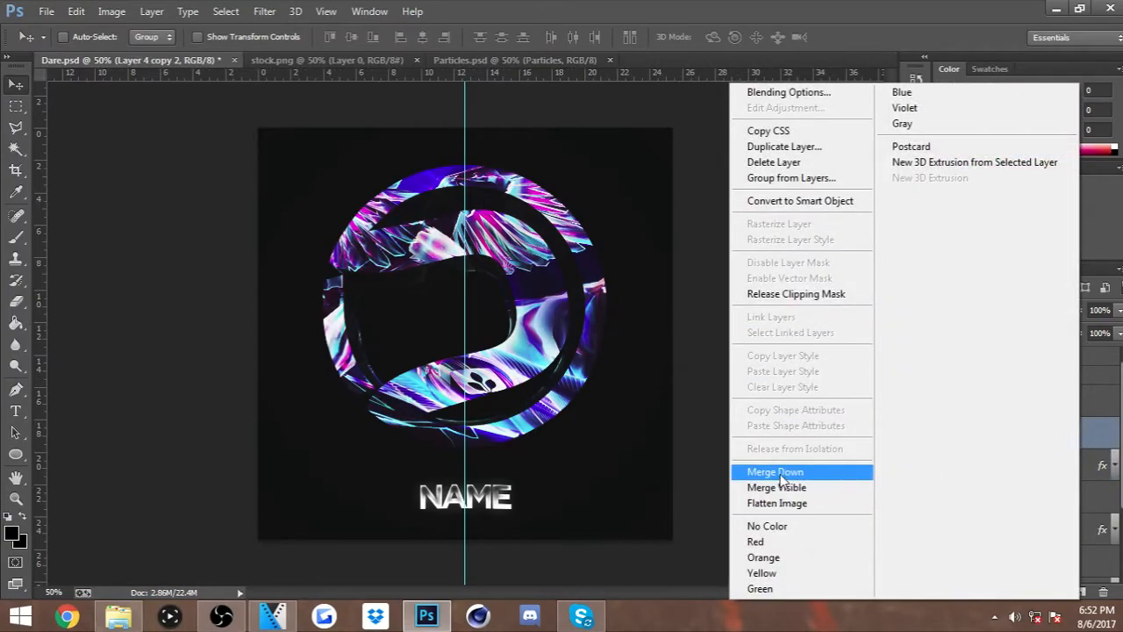
click(774, 473)
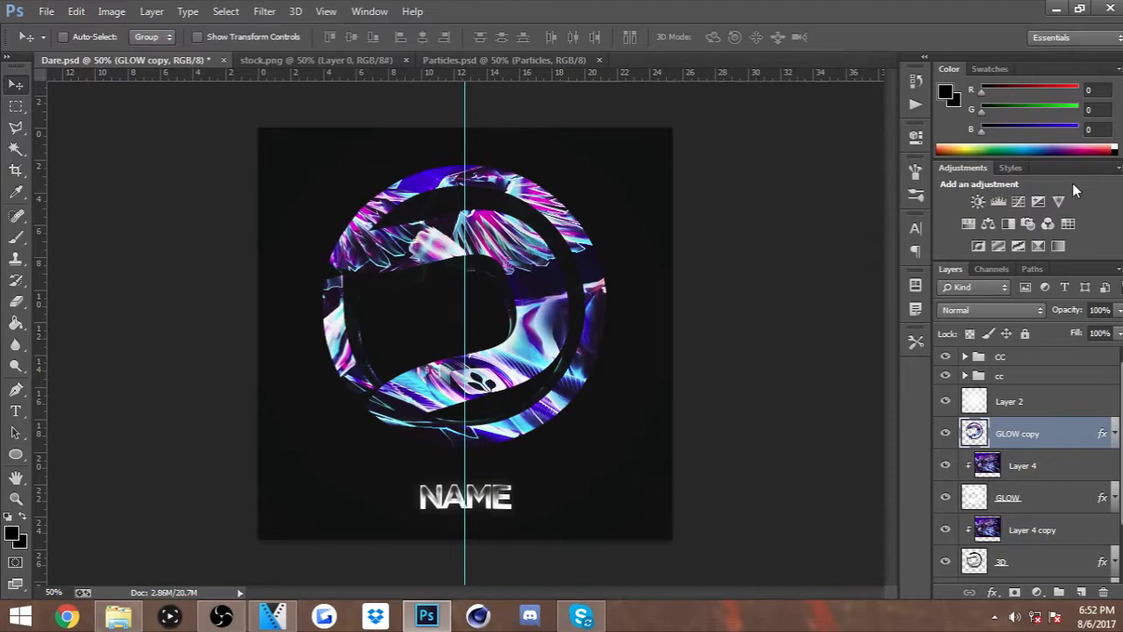
Step: Gaussian-blur GLOW copy into a soft glow and blend it in Screen mode
click(263, 11)
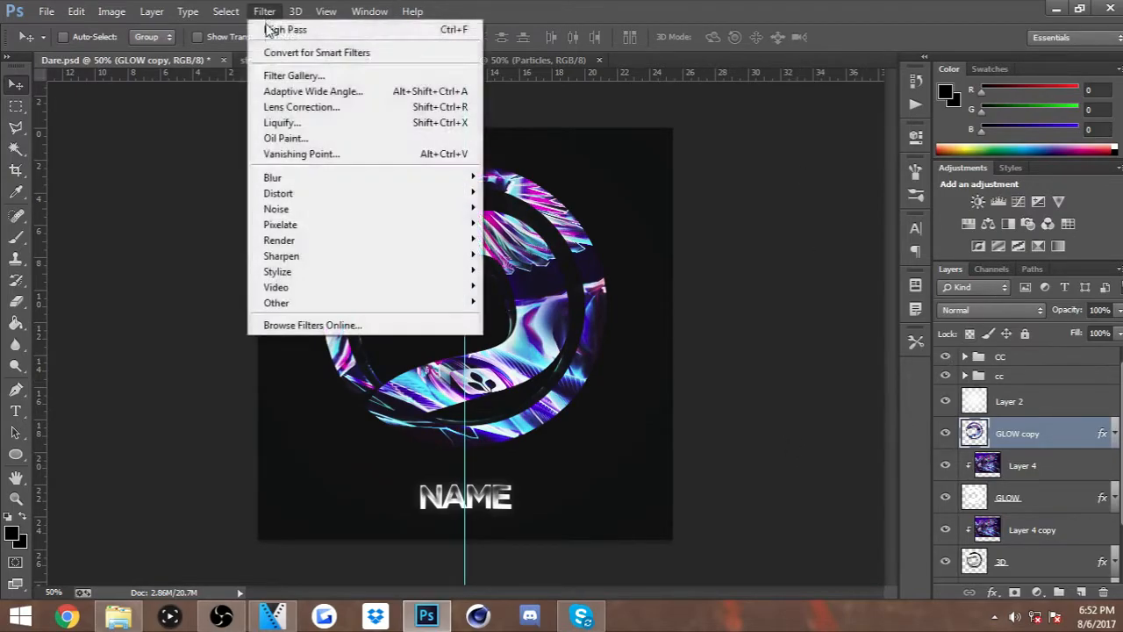
mouse_move(273, 178)
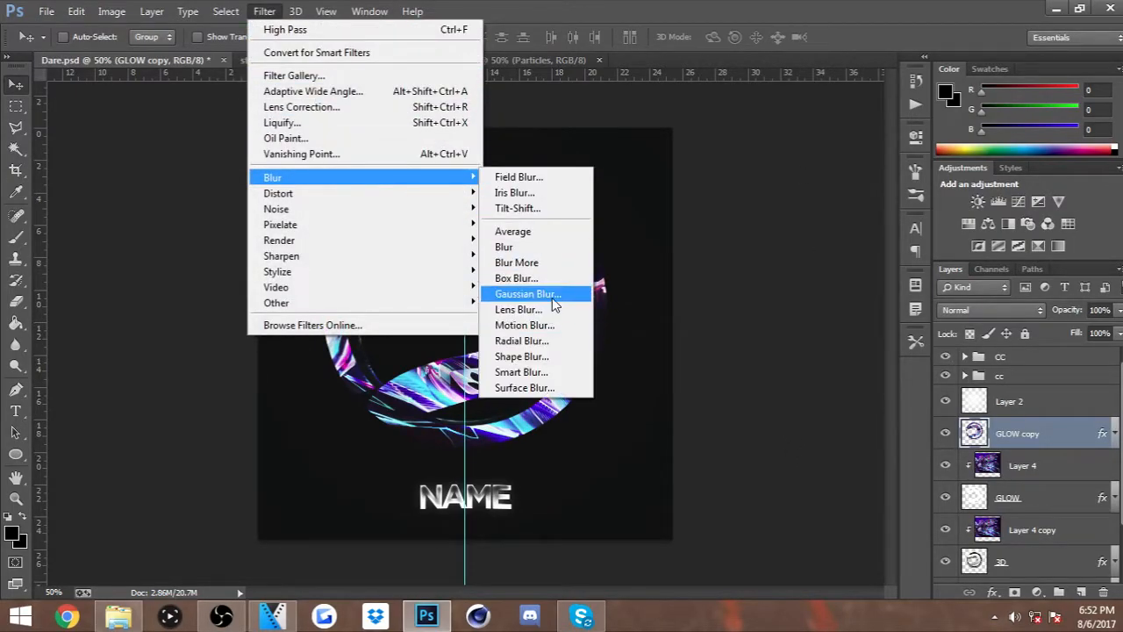
click(526, 294)
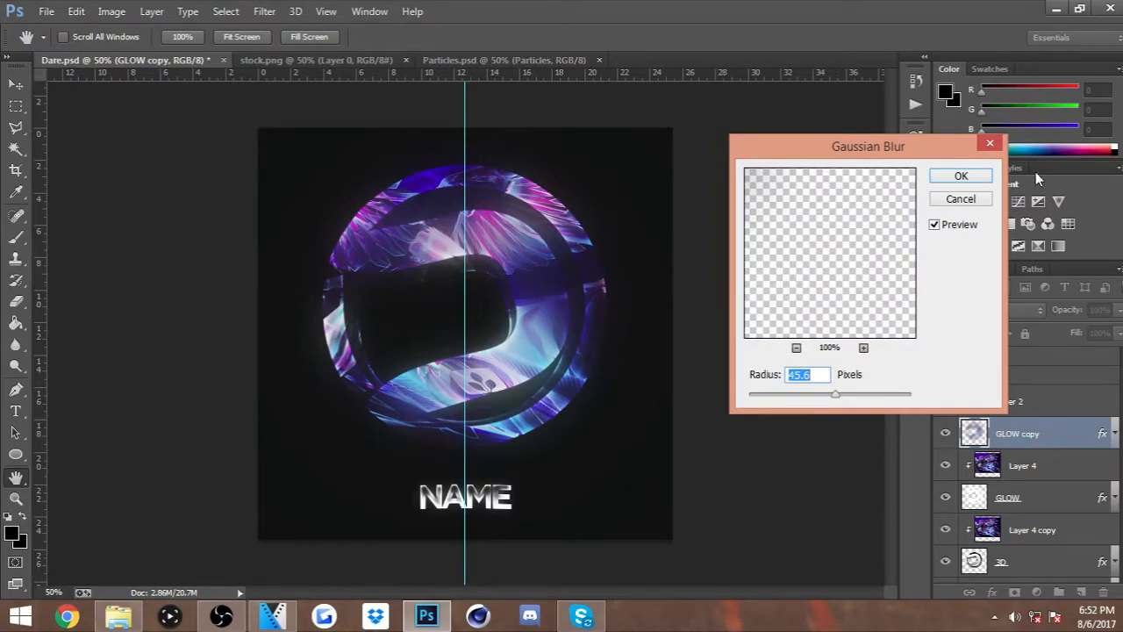
click(962, 175)
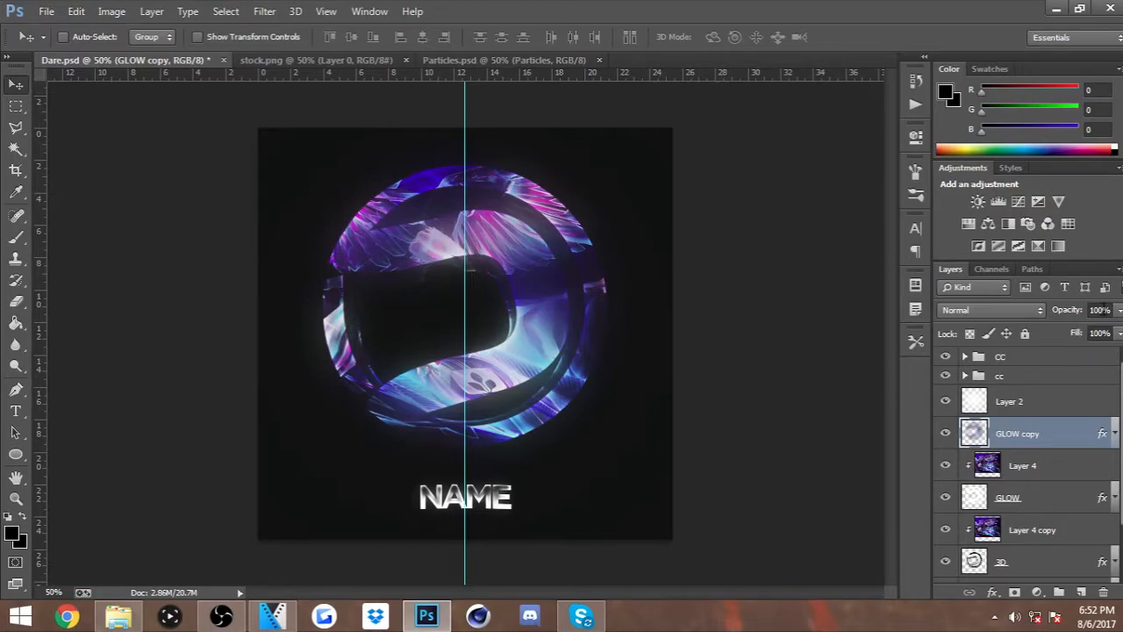
click(990, 308)
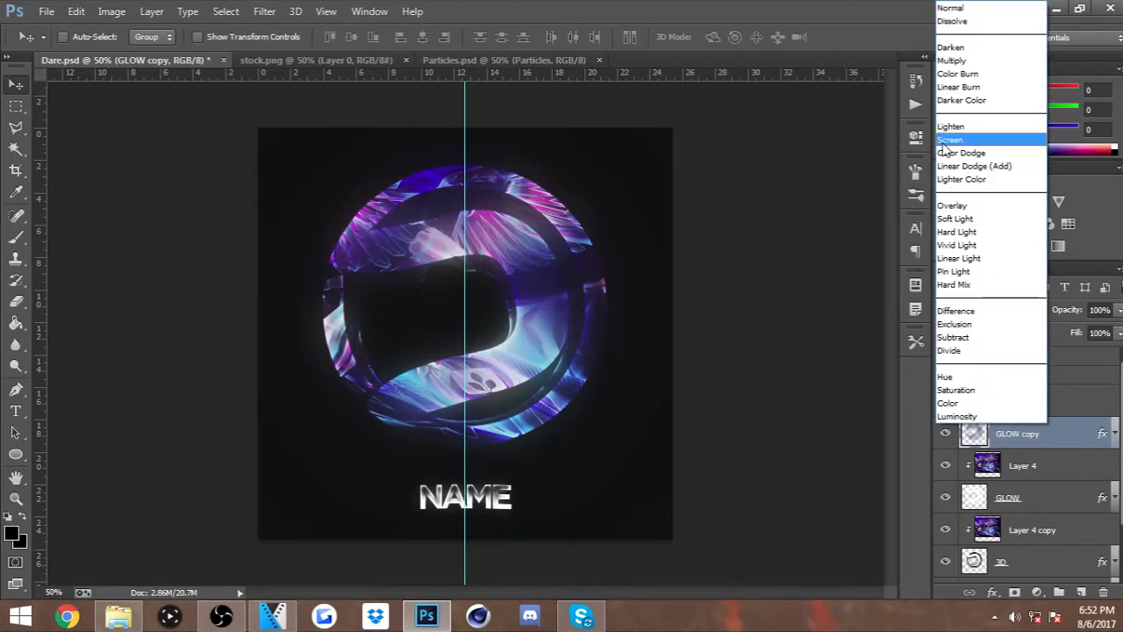
click(951, 140)
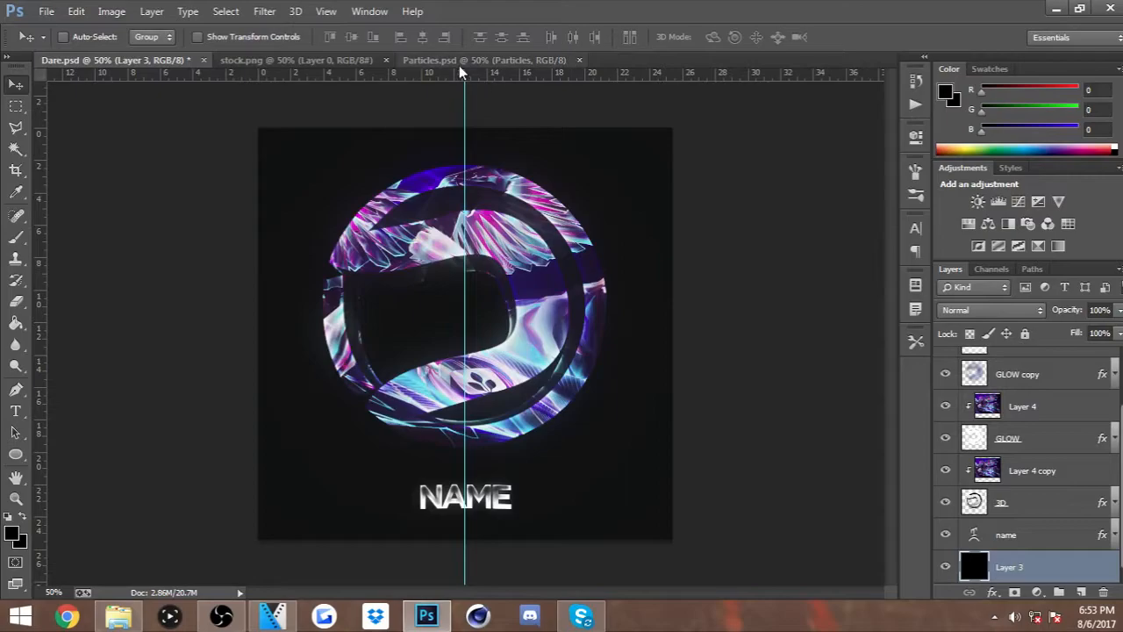
Step: Switch to Particles.psd to bring the white particles into the avatar document
click(483, 60)
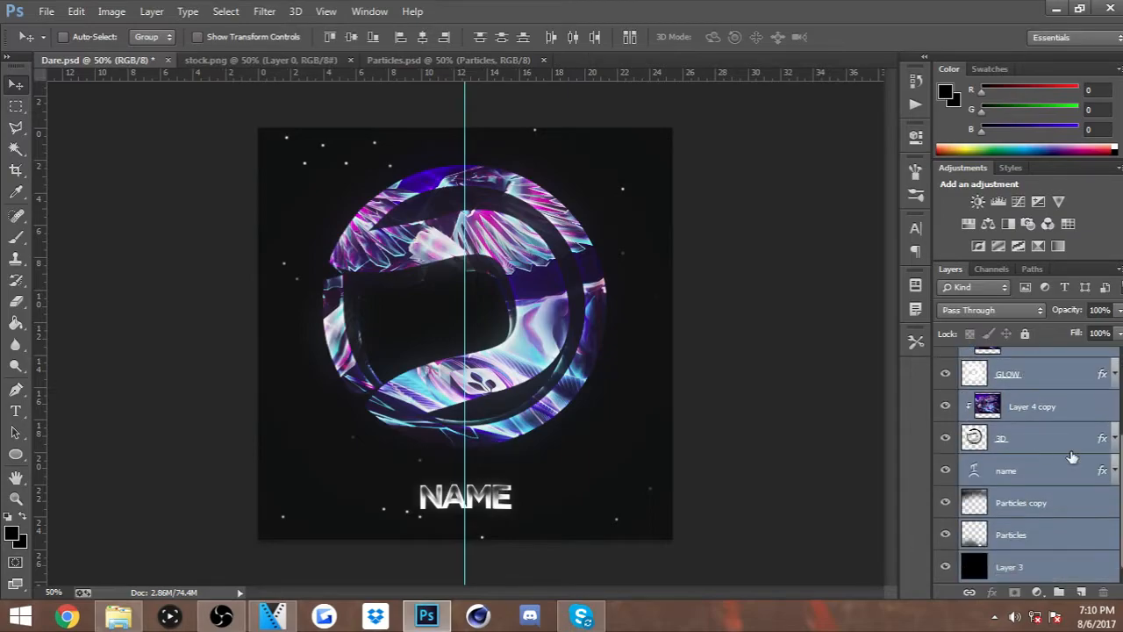
Step: Group all avatar layers as Group 1 and merge a duplicate into the single Group 1 copy layer
key(ctrl+g)
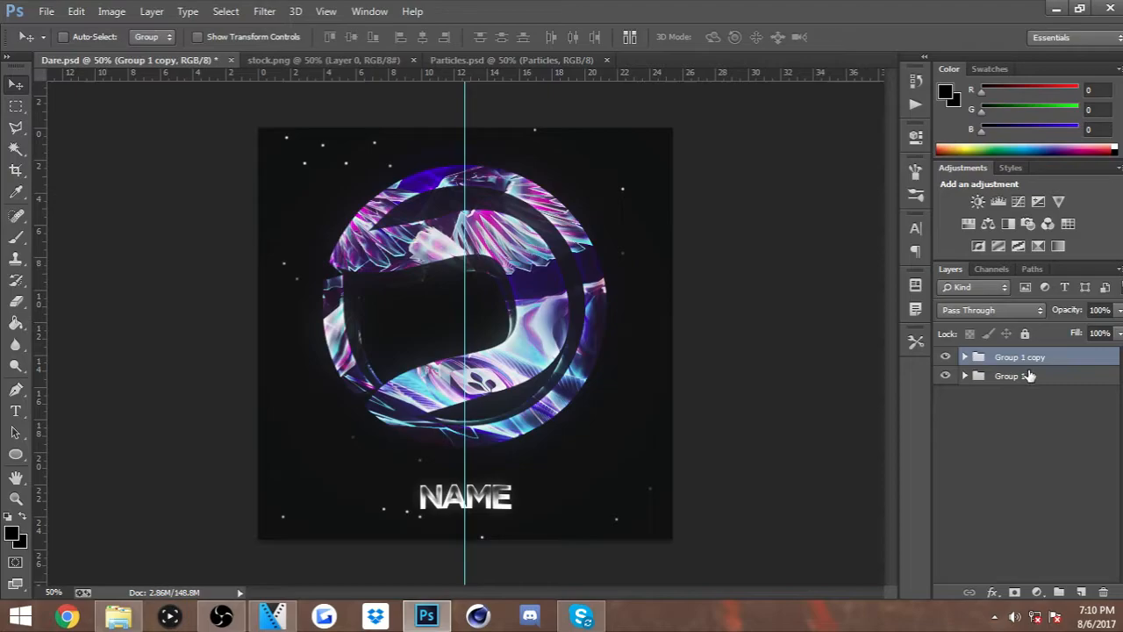
right_click(1015, 376)
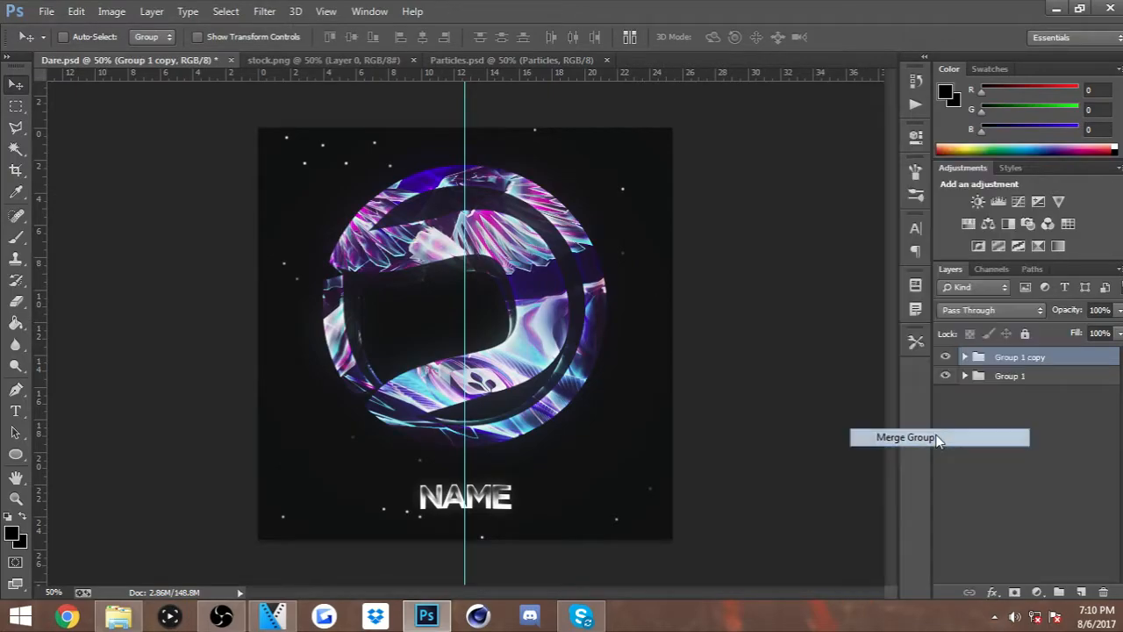
click(905, 437)
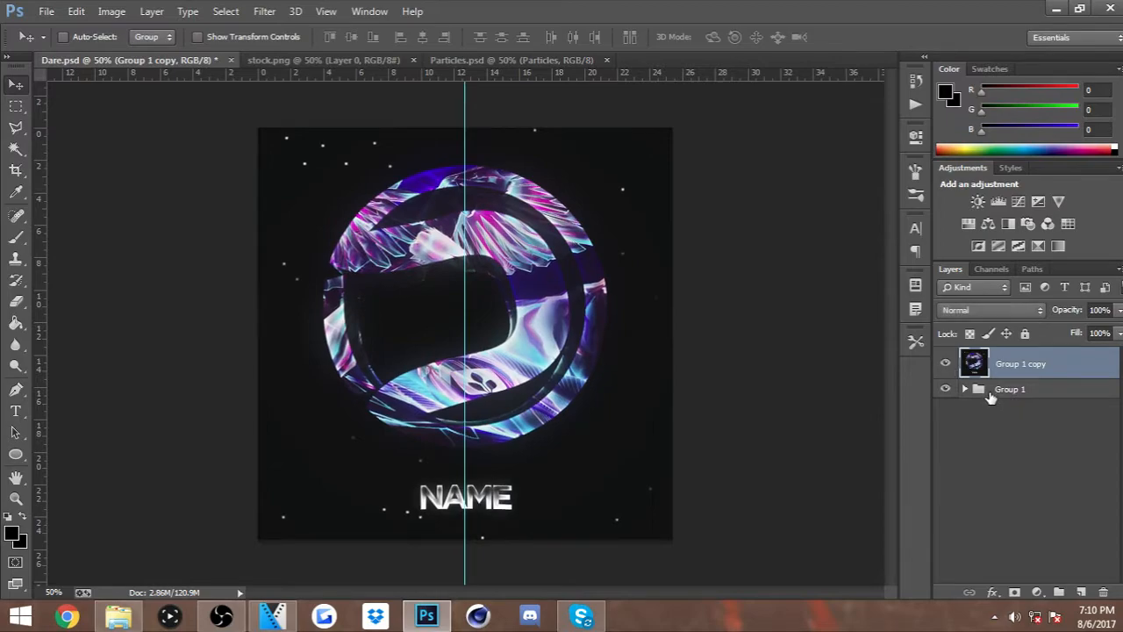
click(964, 389)
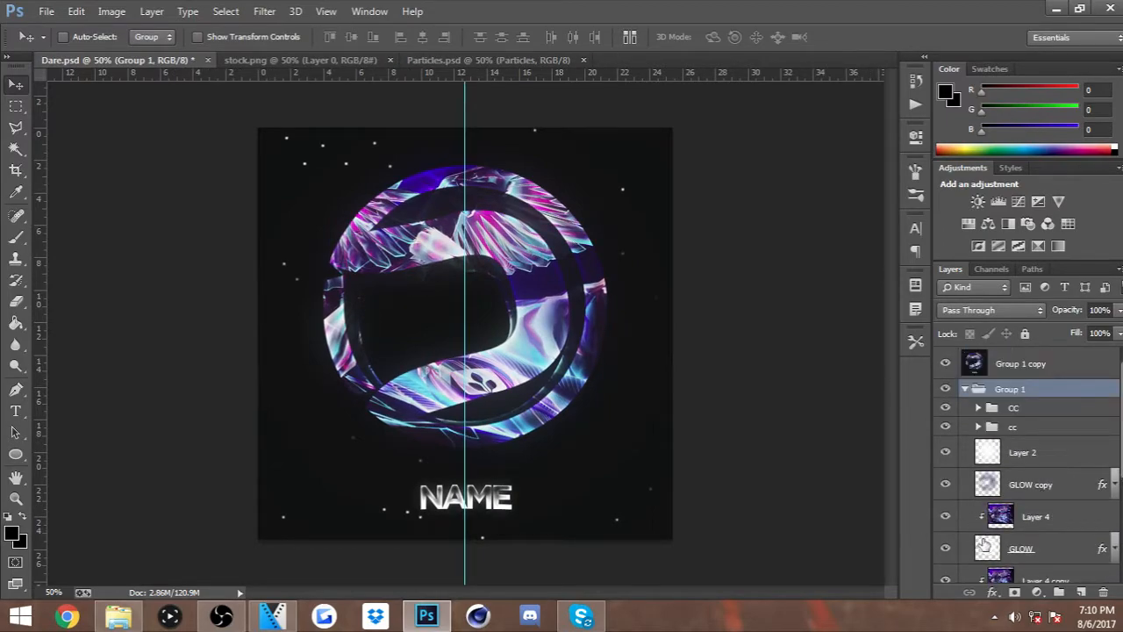
click(977, 389)
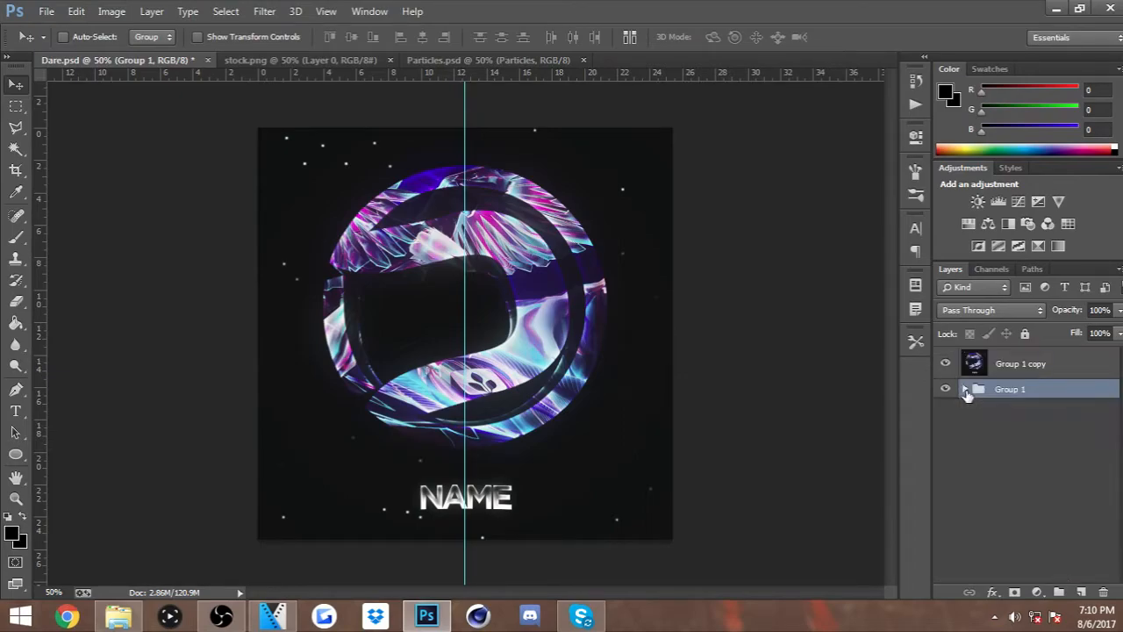
click(1022, 362)
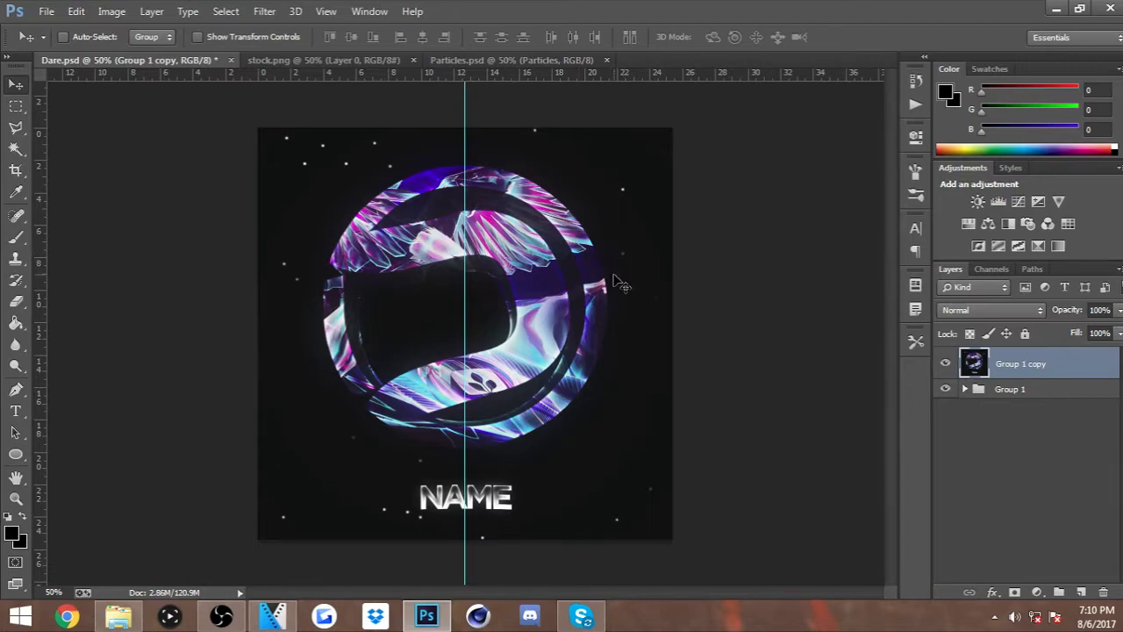
mouse_move(470, 477)
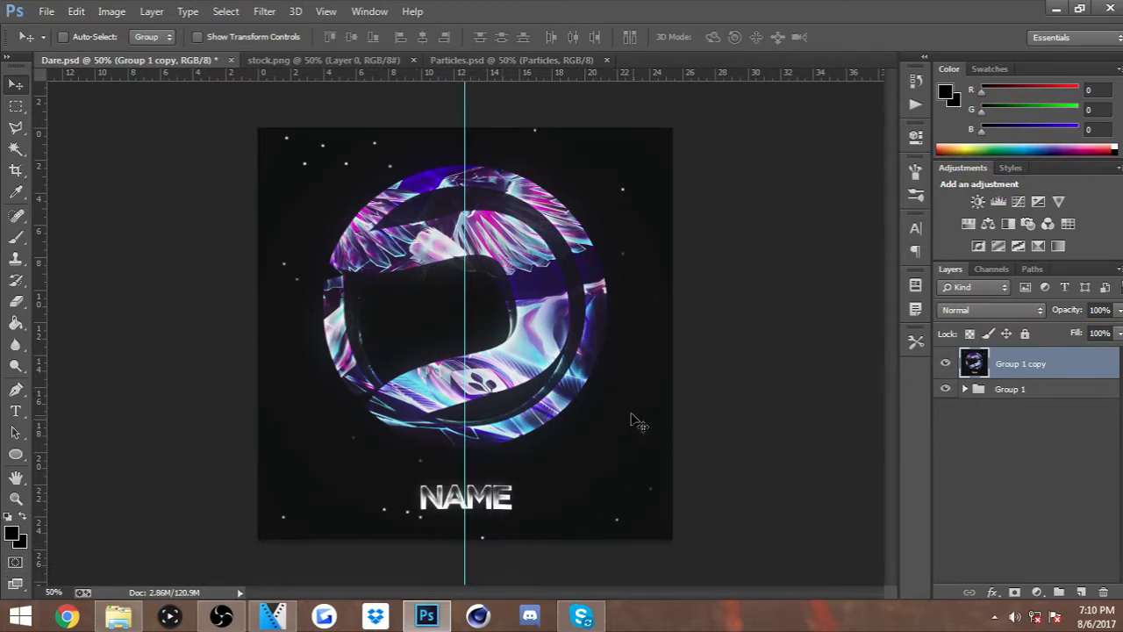
mouse_move(629, 378)
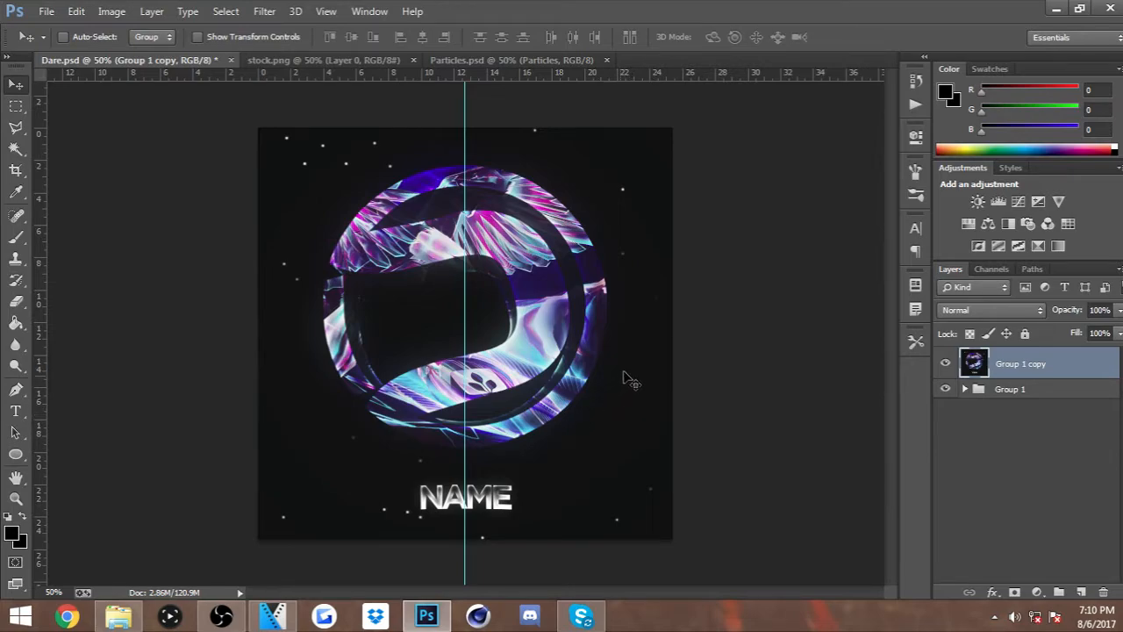
mouse_move(1092, 495)
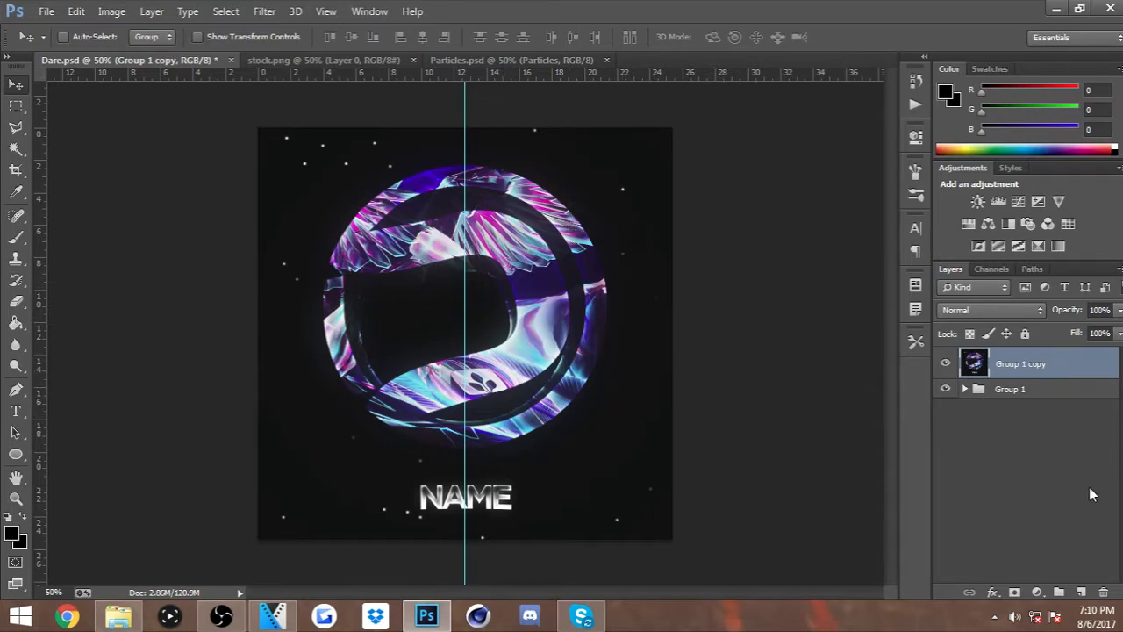
click(965, 390)
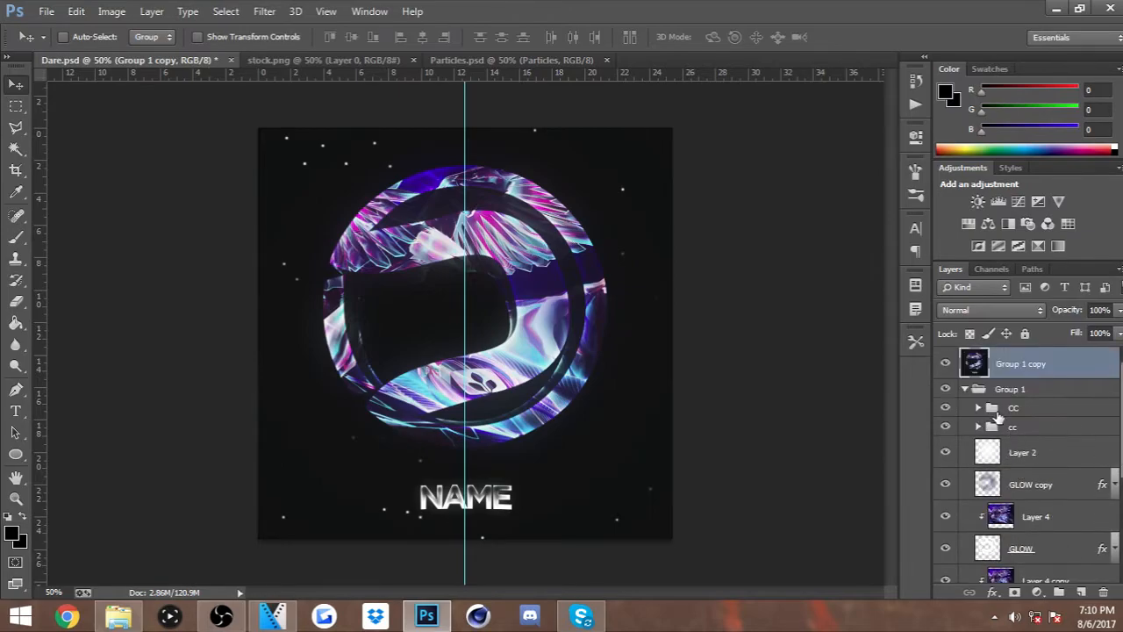
click(965, 390)
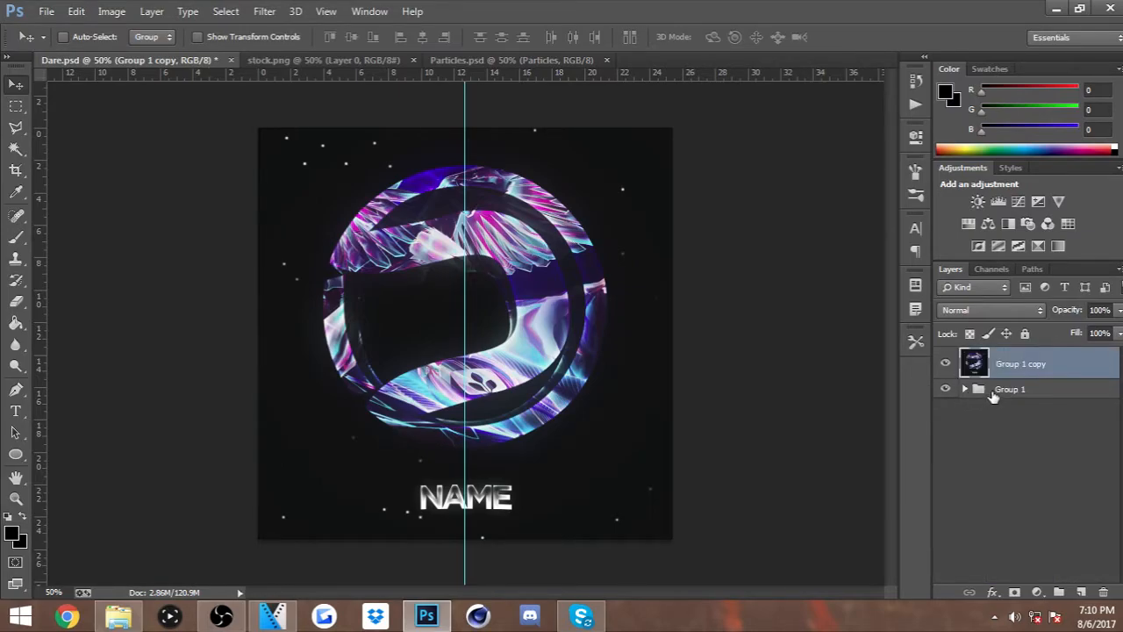
mouse_move(1018, 389)
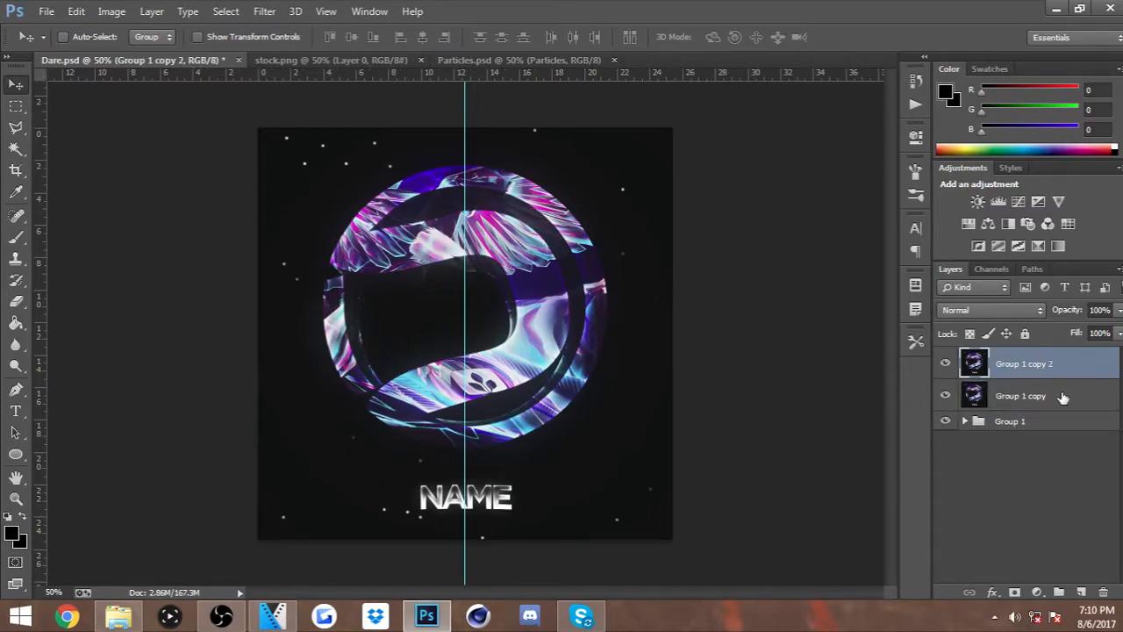
Step: Apply a High Pass filter to Group 1 copy 2 for grey embossed sharpening edges
click(263, 11)
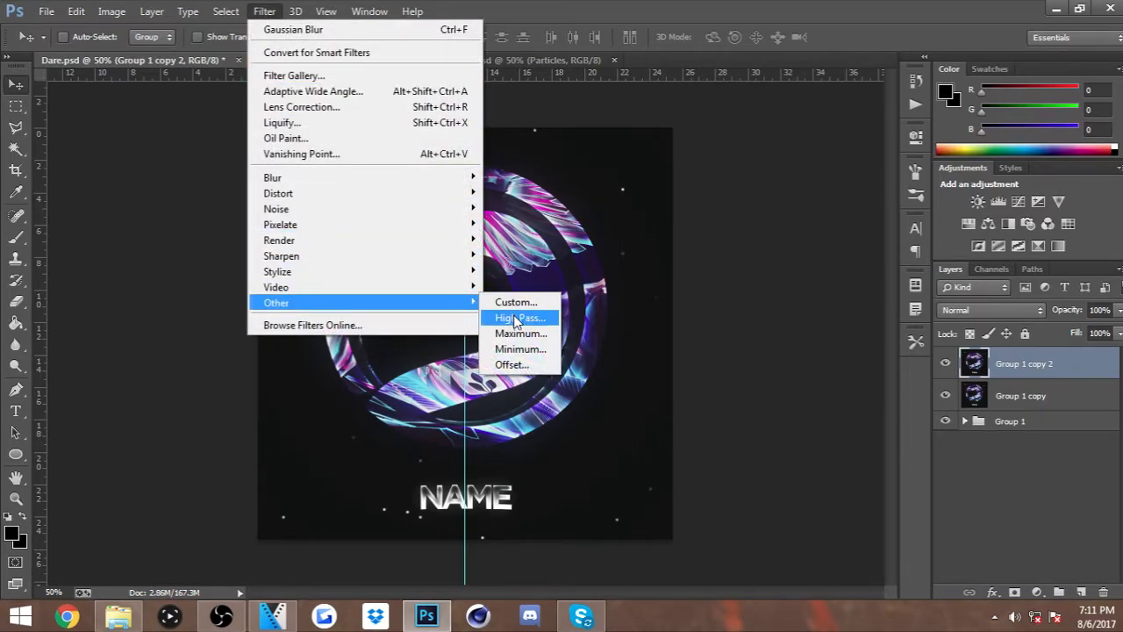
click(519, 318)
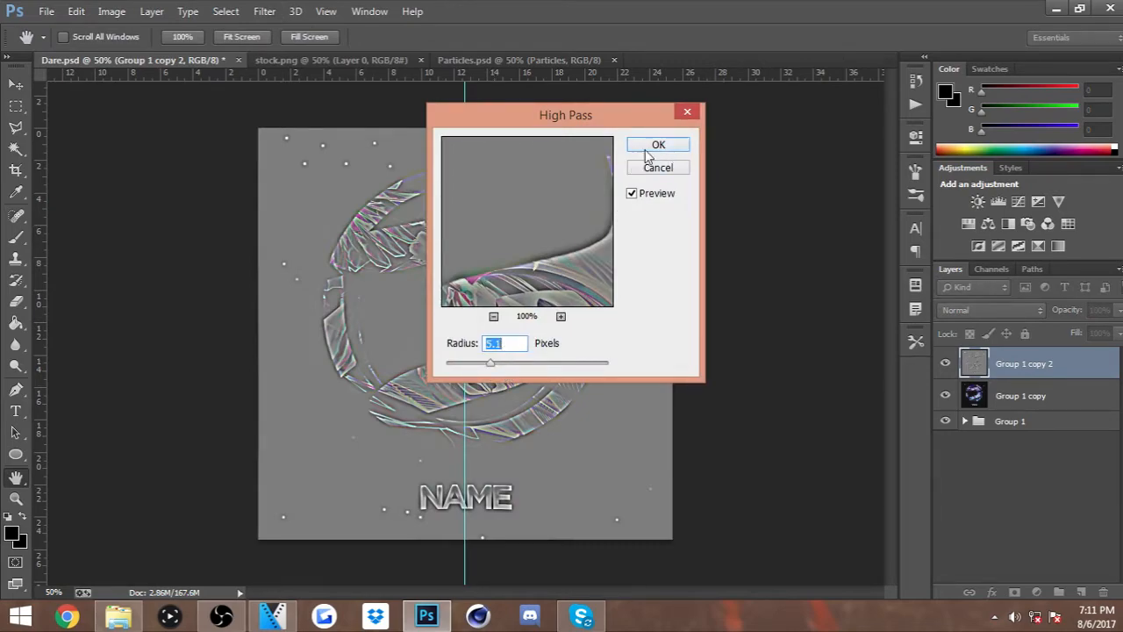
click(658, 144)
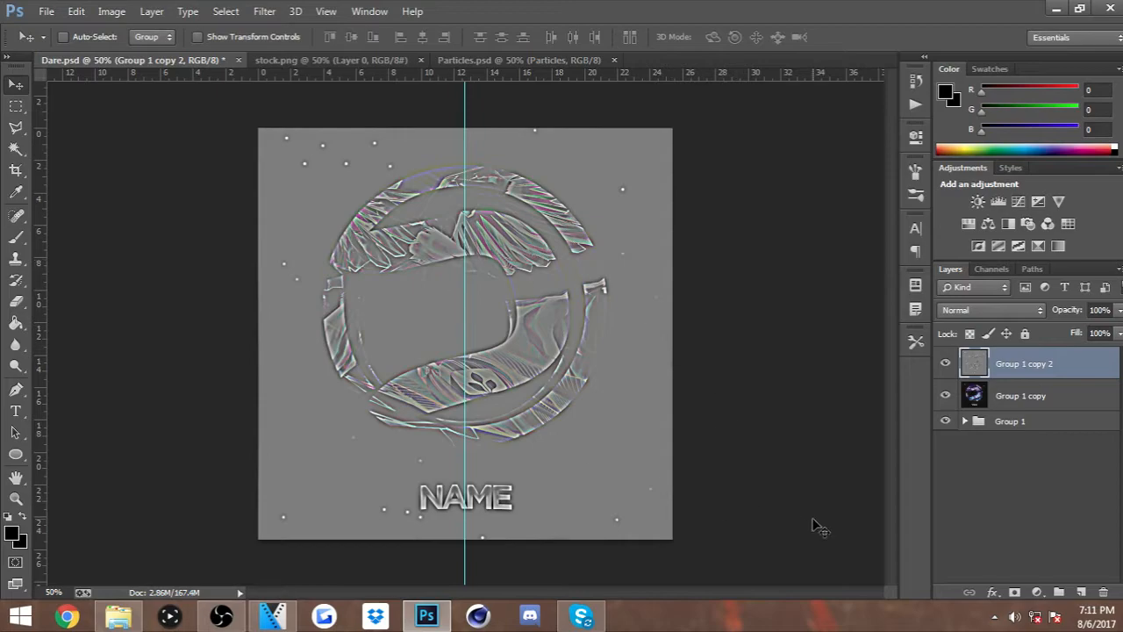
click(991, 309)
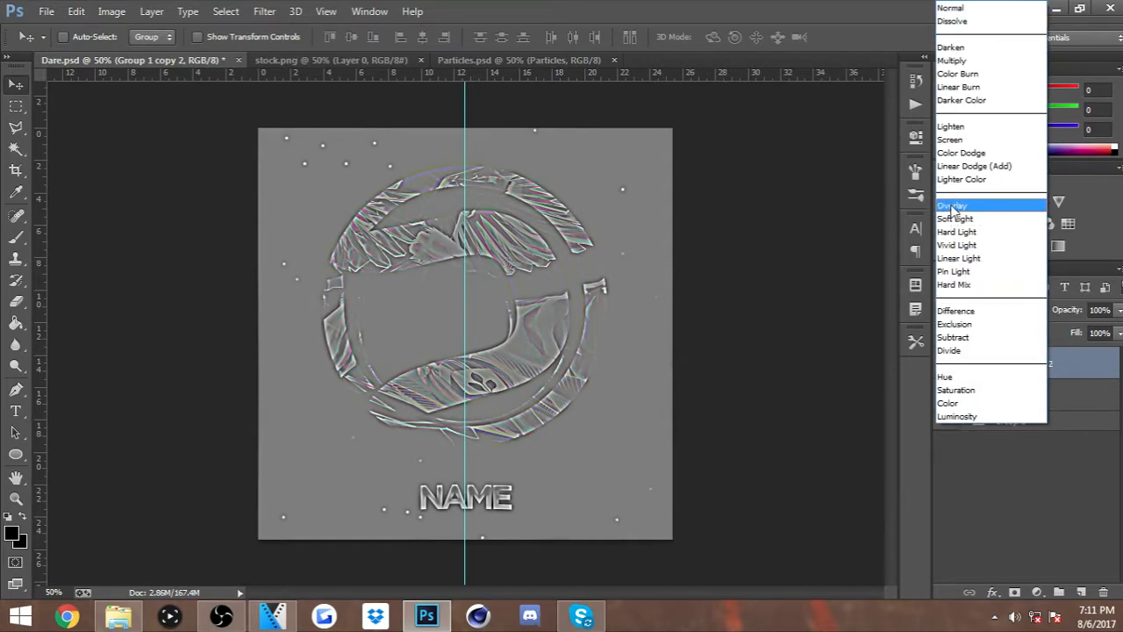